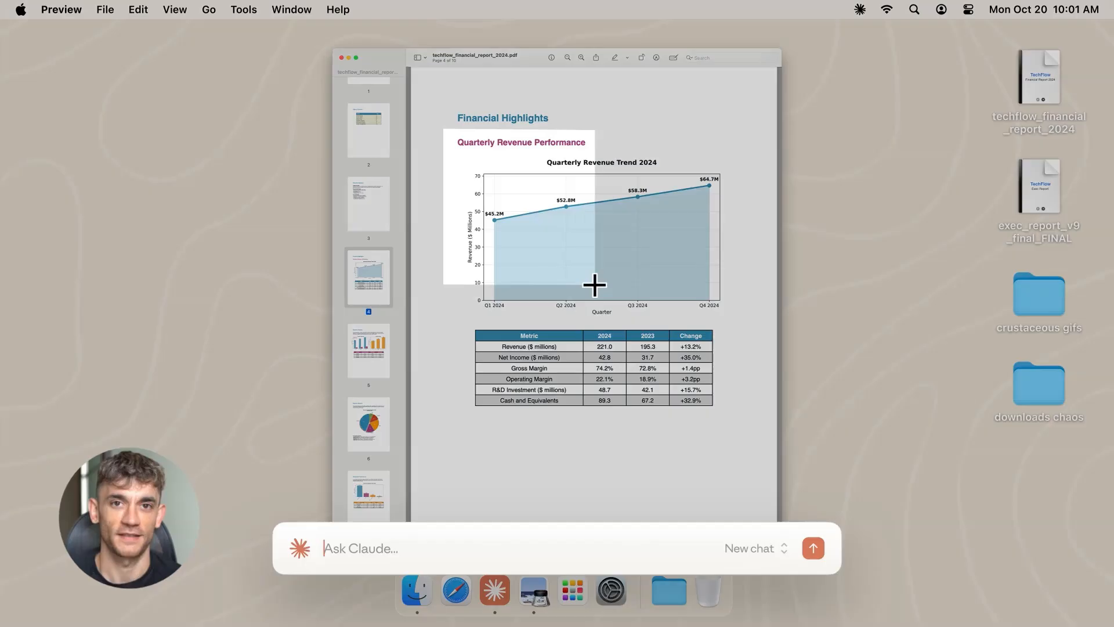
- Ask Claude whether it can estimate 2025 revenue from the captured quarterly revenue chart
text(can you estimate revenue for 2025?)
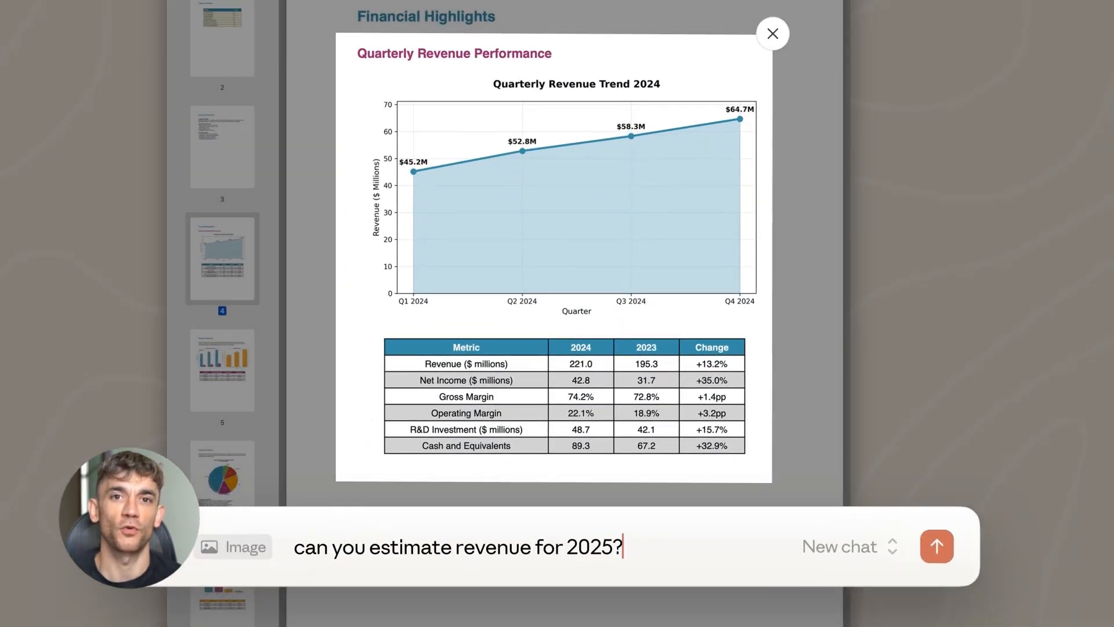
click(936, 545)
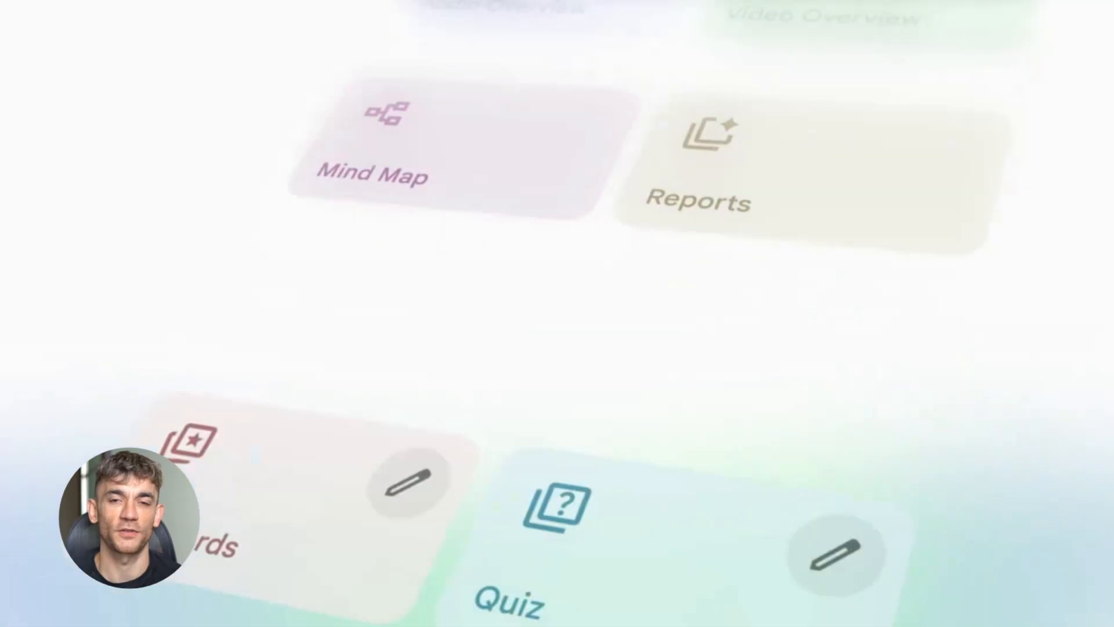
- Scroll the Studio panel past Mind Map, Reports and Quiz and pick Infographic
scroll(down, 3)
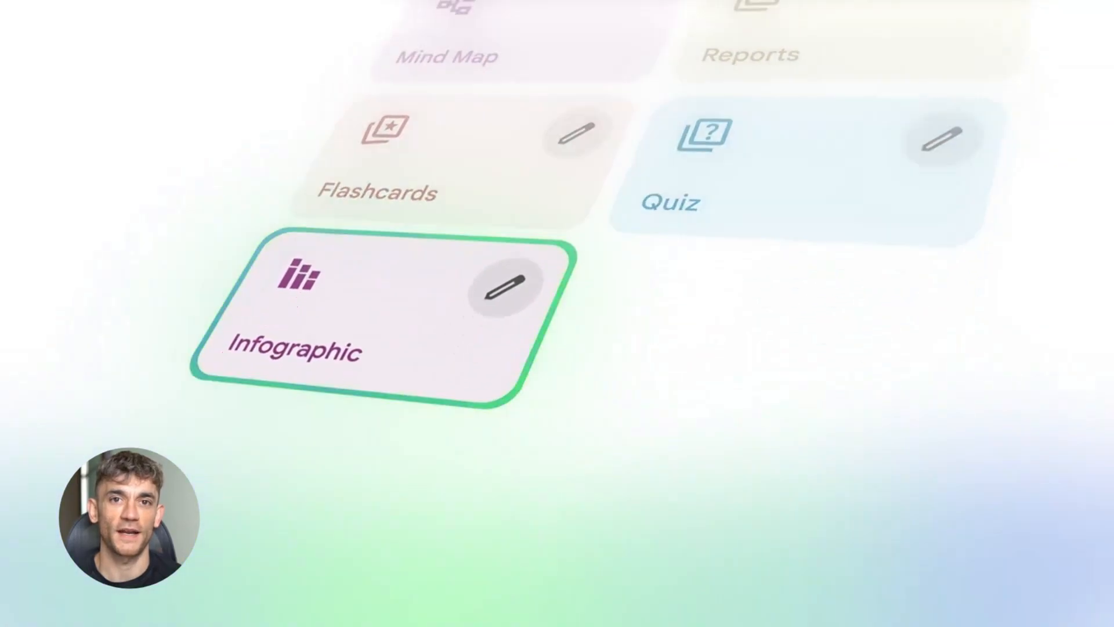
click(355, 305)
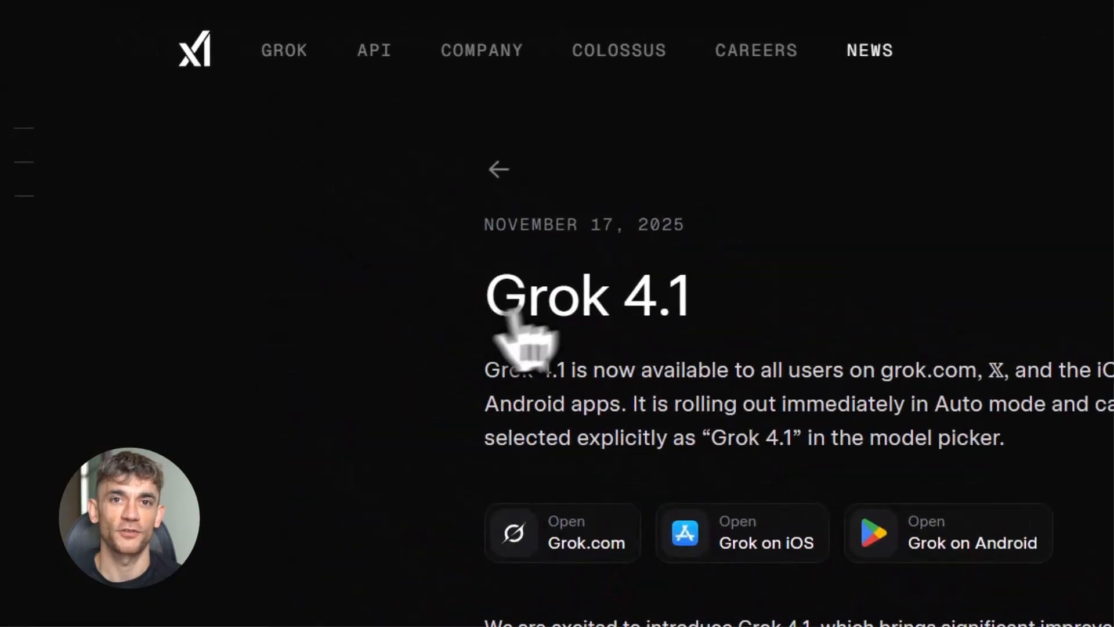
- Scroll through the November 17, 2025 Grok 4.1 announcement post
scroll(down, 3)
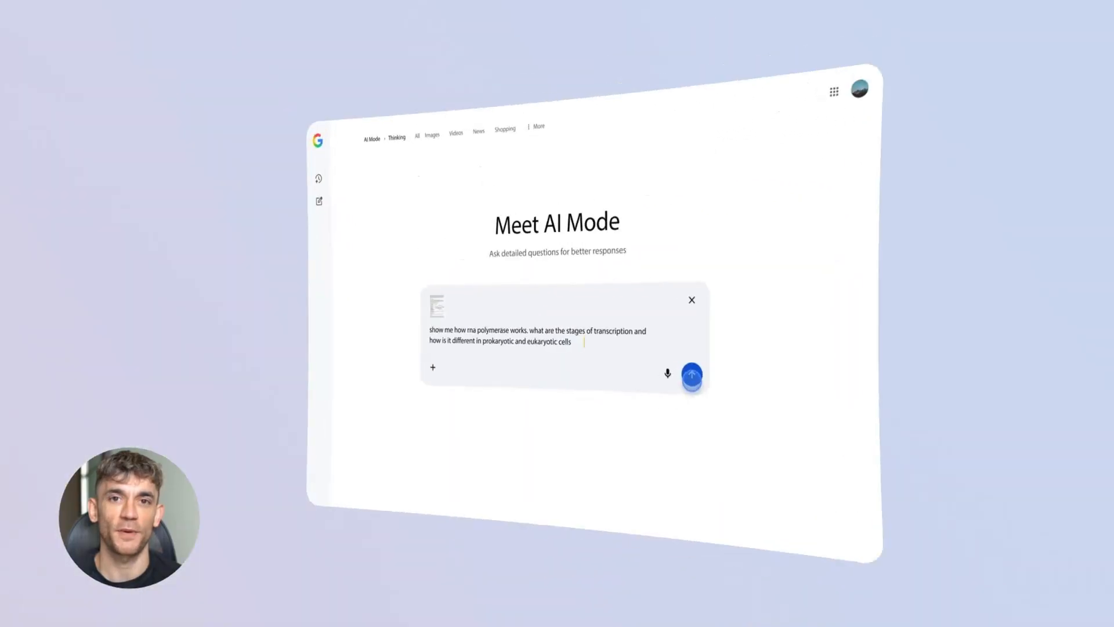
- Submit the RNA polymerase and prokaryotic-versus-eukaryotic transcription question in AI Mode
click(690, 376)
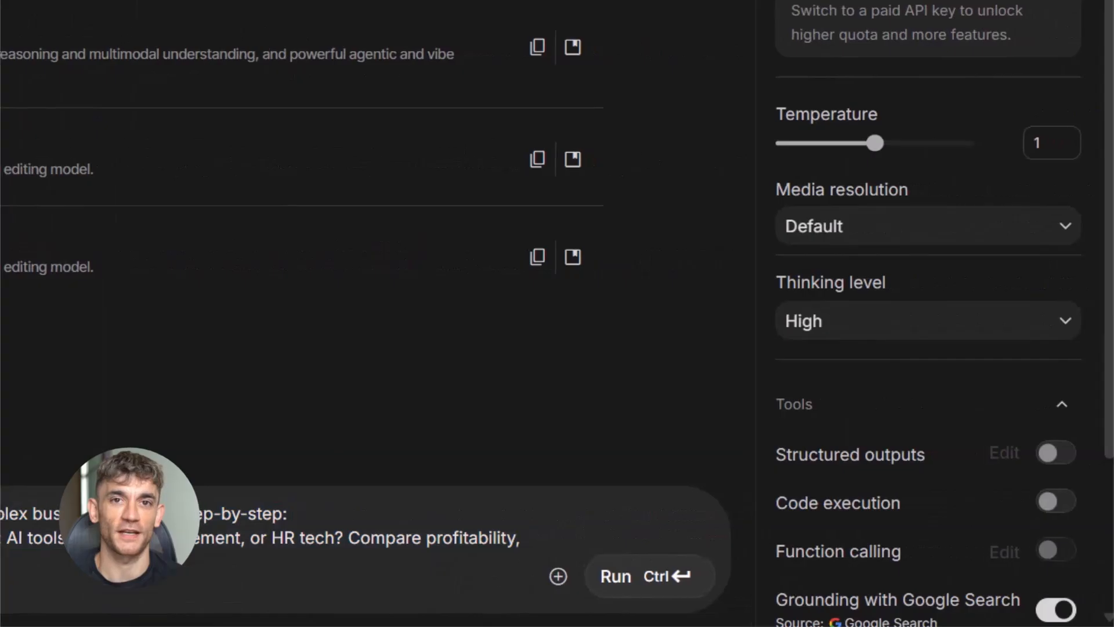
- Run the SaaS market-entry prompt on Gemini 3 Pro Preview and expand its thoughts
click(615, 576)
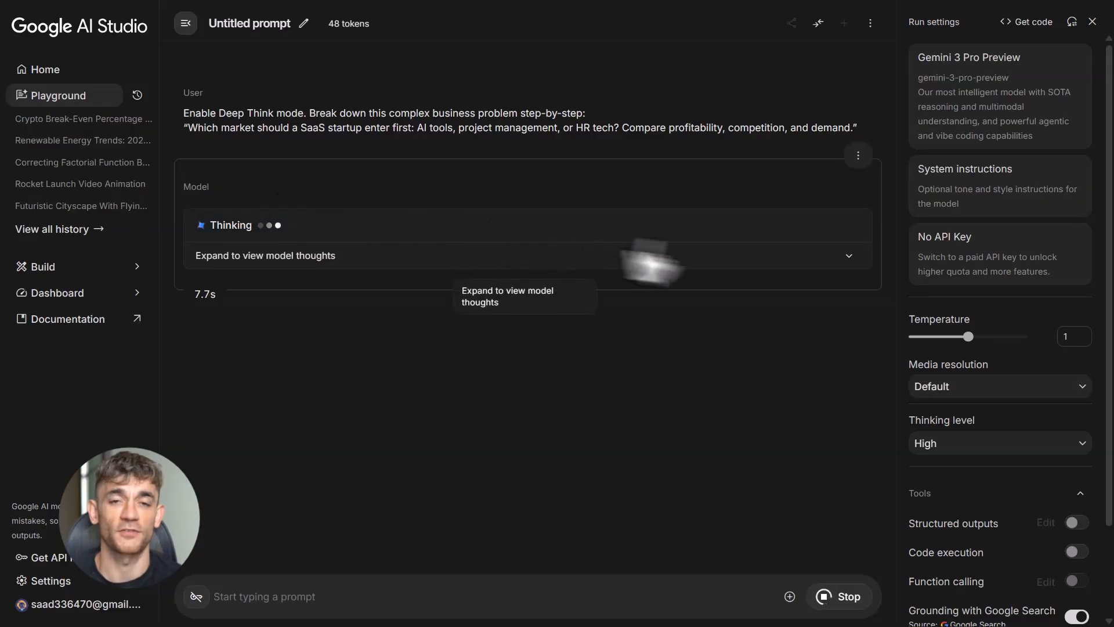
click(525, 255)
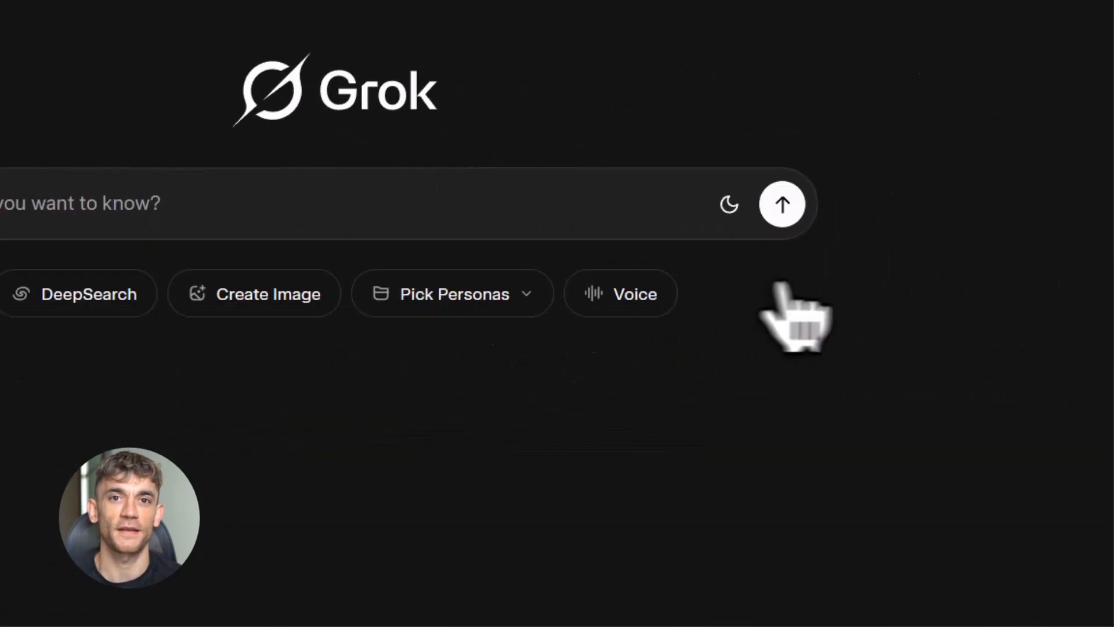
- Send Grok the break-even question for a token up 20% then down 30%
click(781, 204)
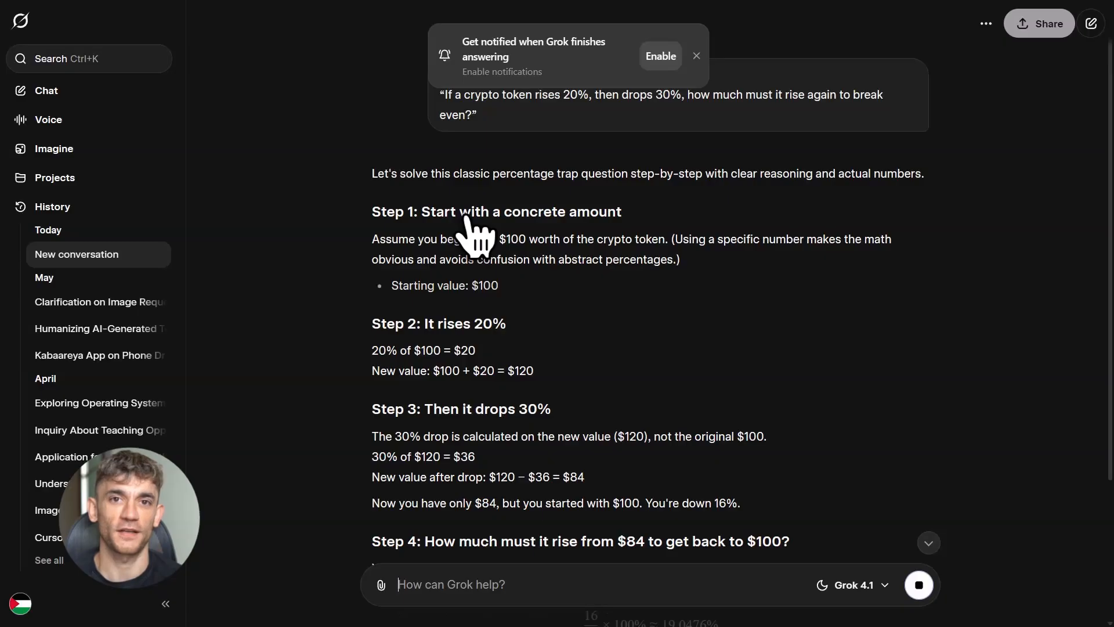
scroll(down, 3)
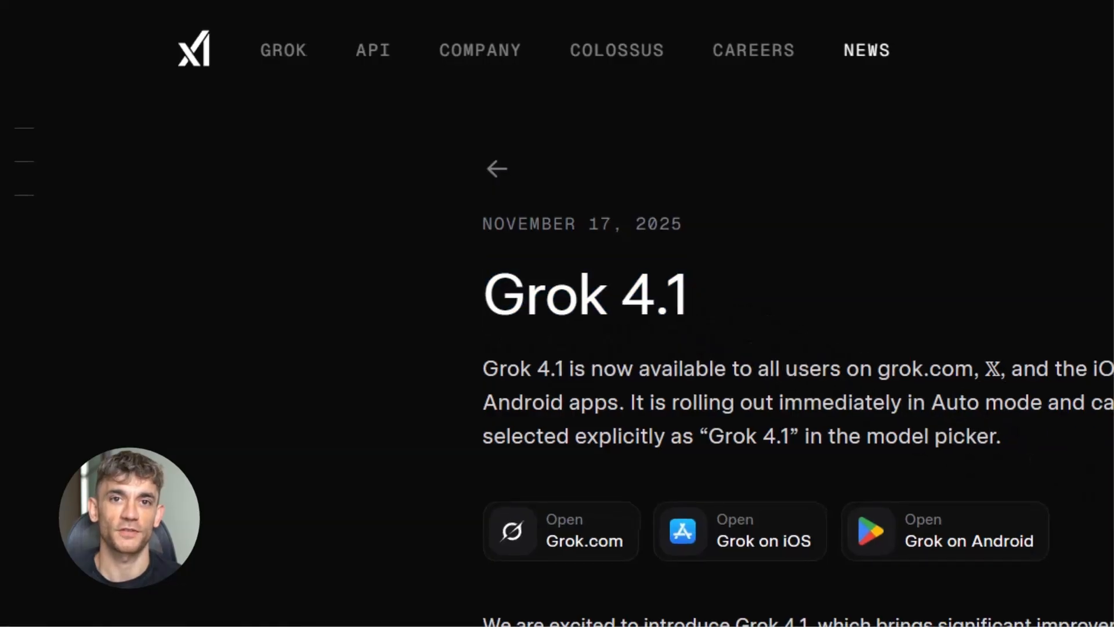
- Scroll past Silent Rollout to the 64.78% win-rate chart and LMArena Text Leaderboard
scroll(down, 3)
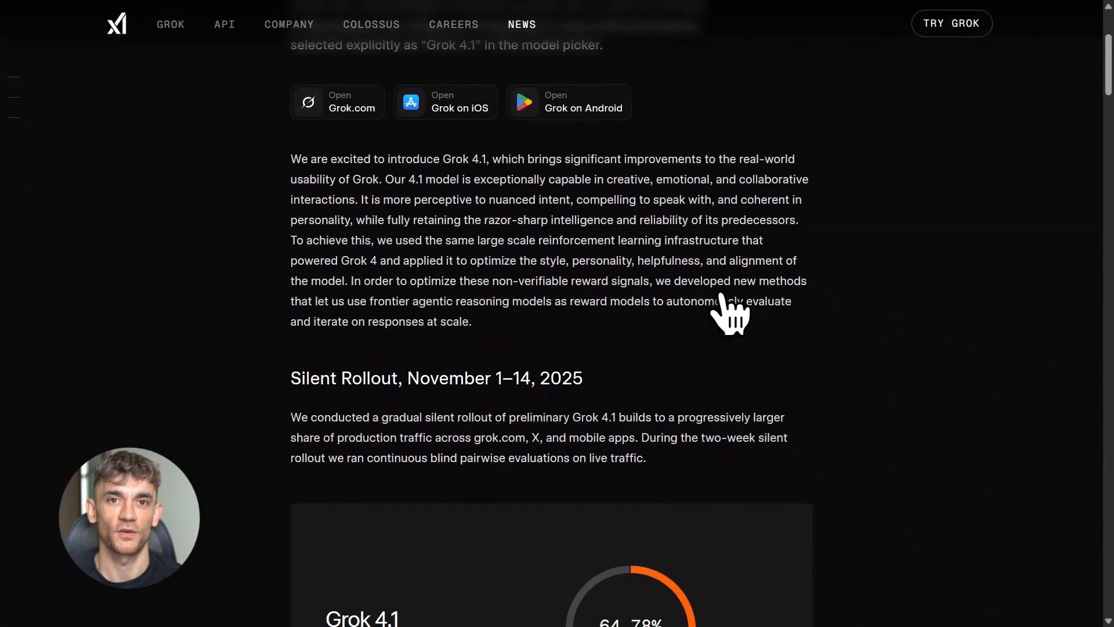
scroll(down, 3)
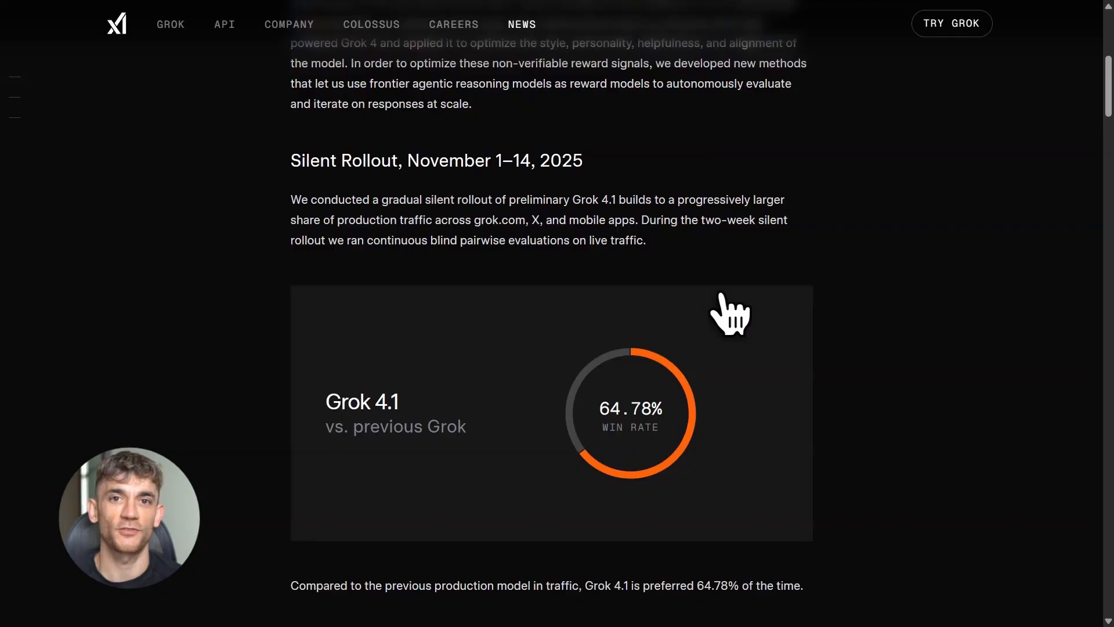
scroll(down, 3)
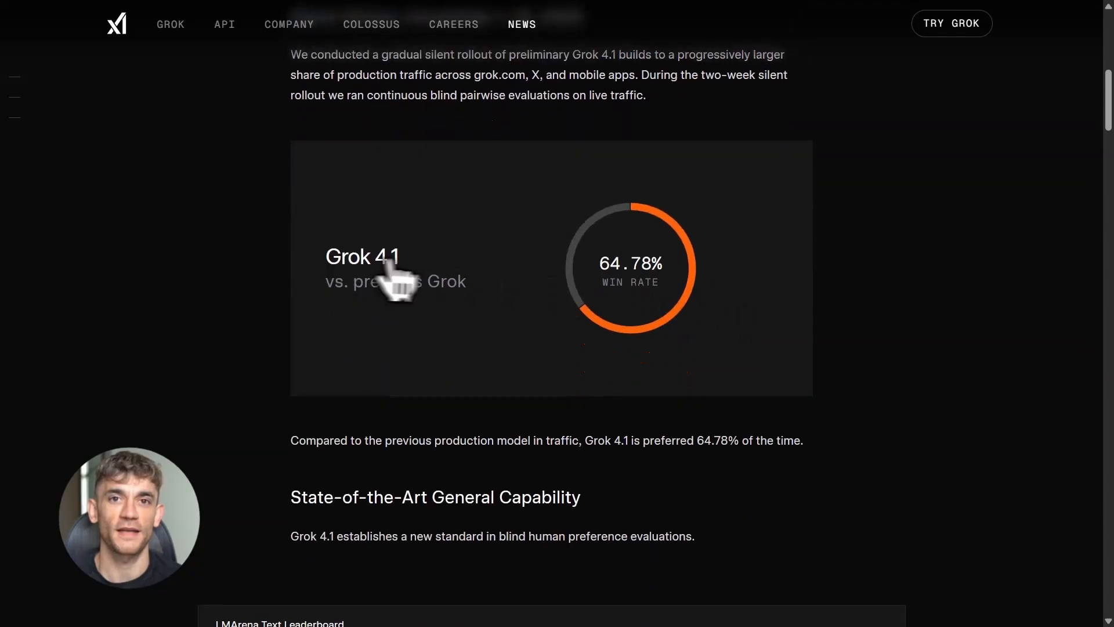
double_click(361, 256)
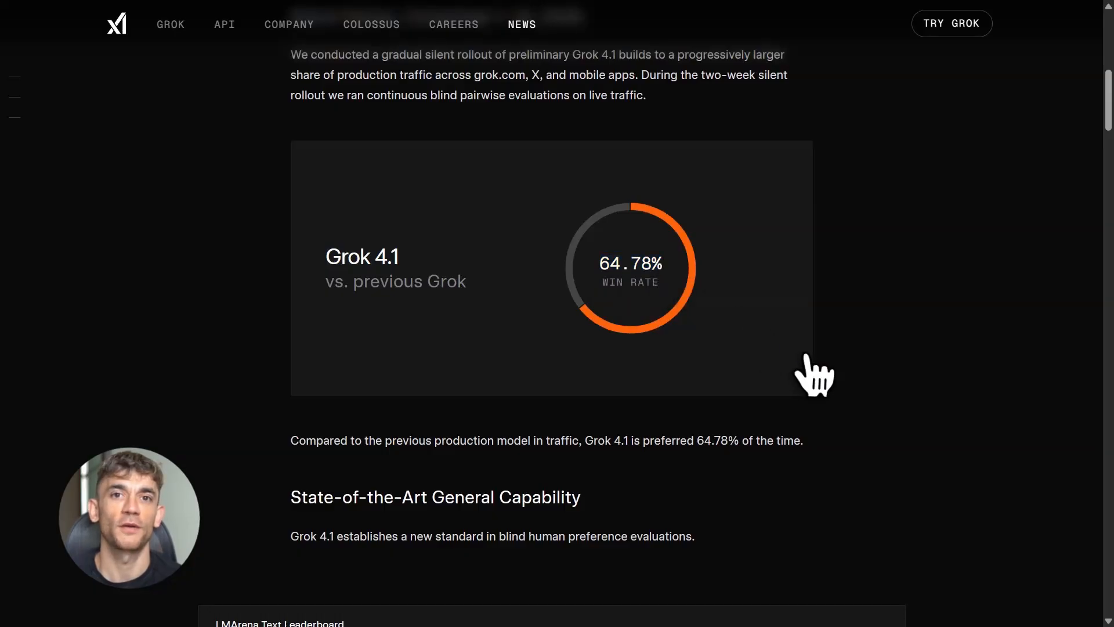
scroll(down, 3)
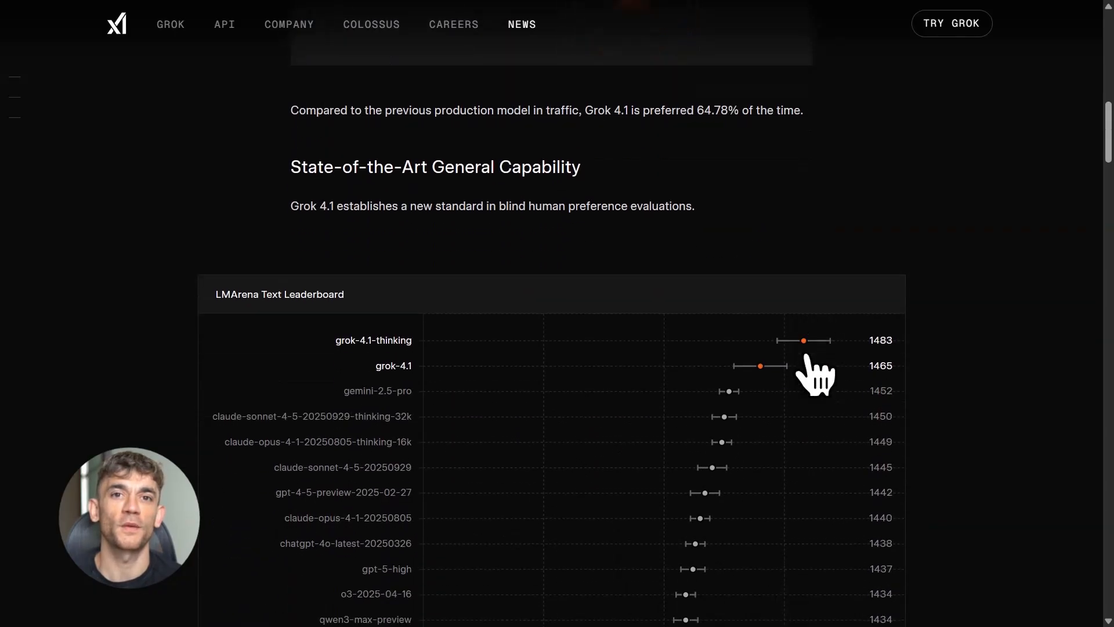
scroll(down, 3)
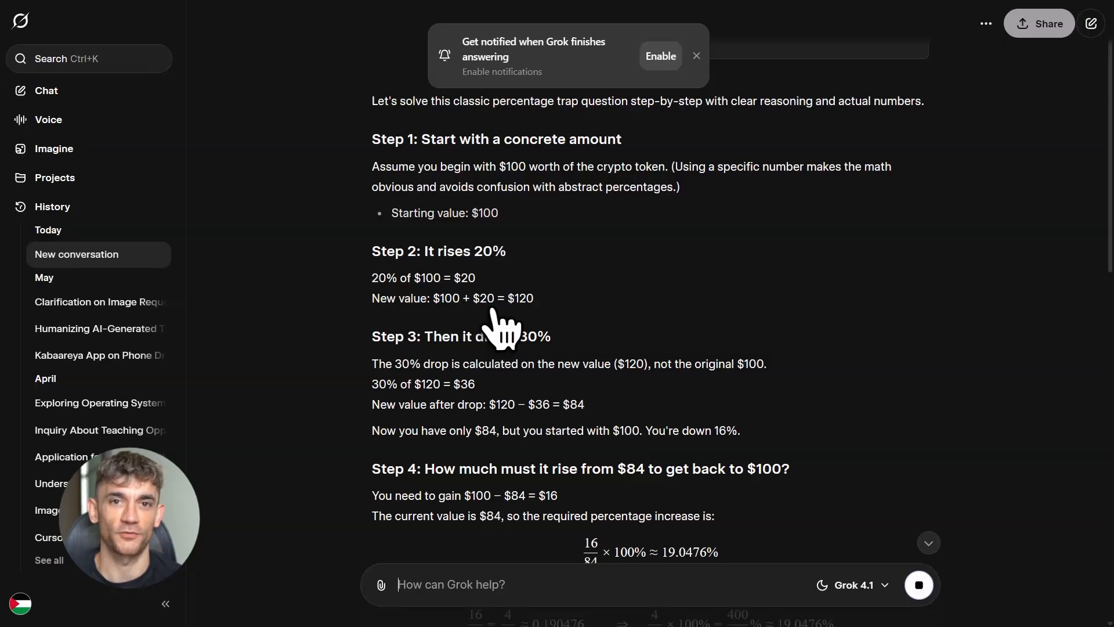
- Follow Grok's streaming answer to its 400/21% (about 19.05%) break-even conclusion
scroll(down, 3)
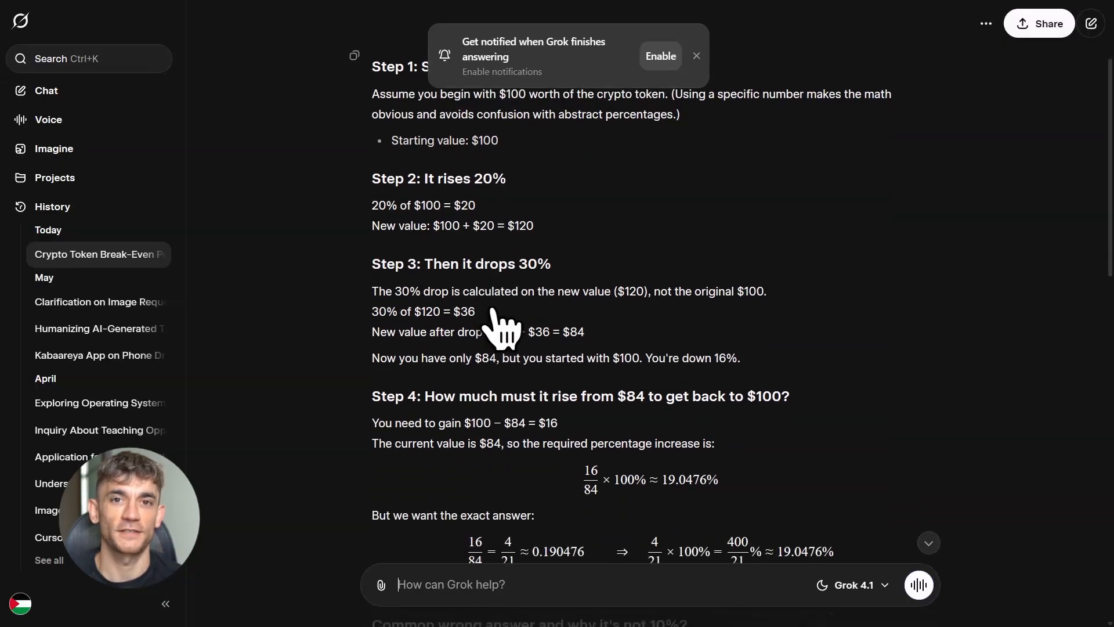
scroll(down, 3)
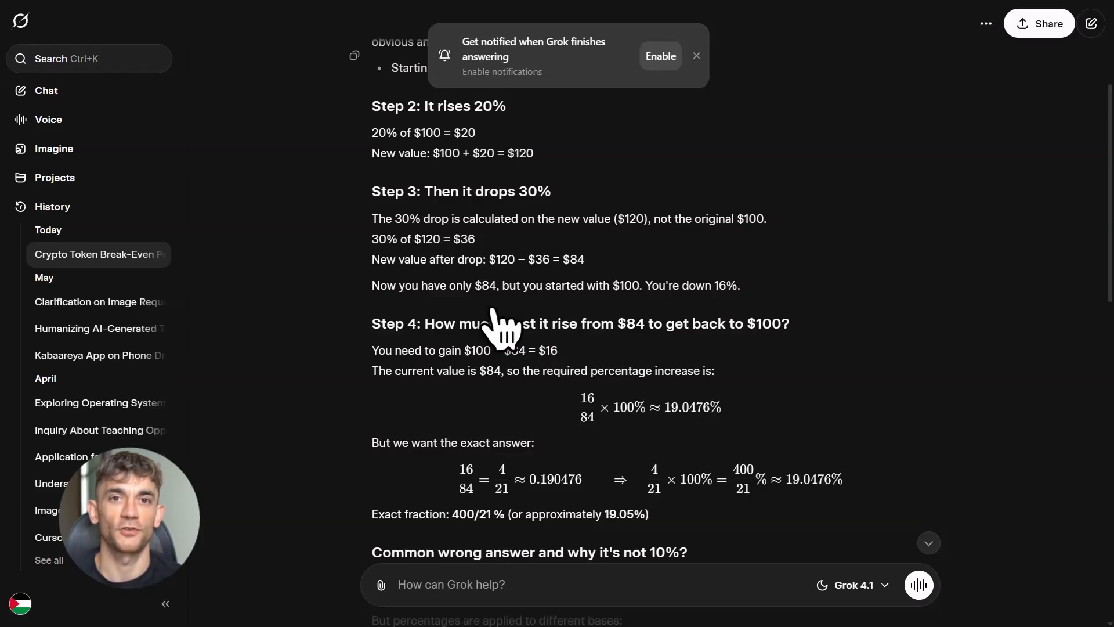
click(918, 584)
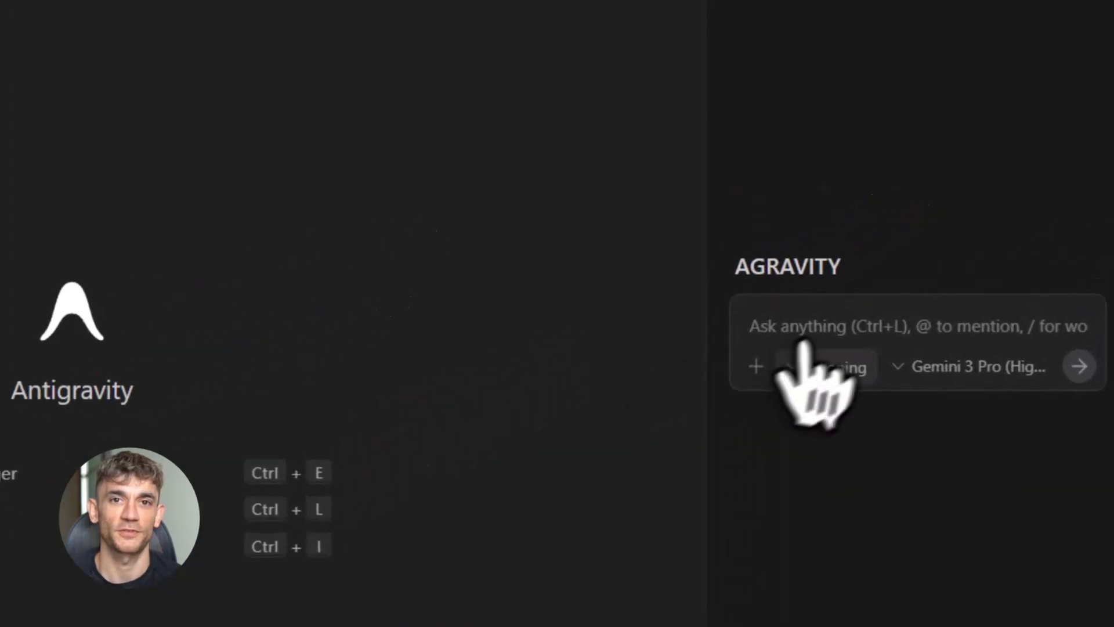
- Send the agent the readability-and-performance refactor request with pasted code and artifacts requested
text(Agent, refactor this code for readability and performance. Generate artifacts showing exactly what changed.)
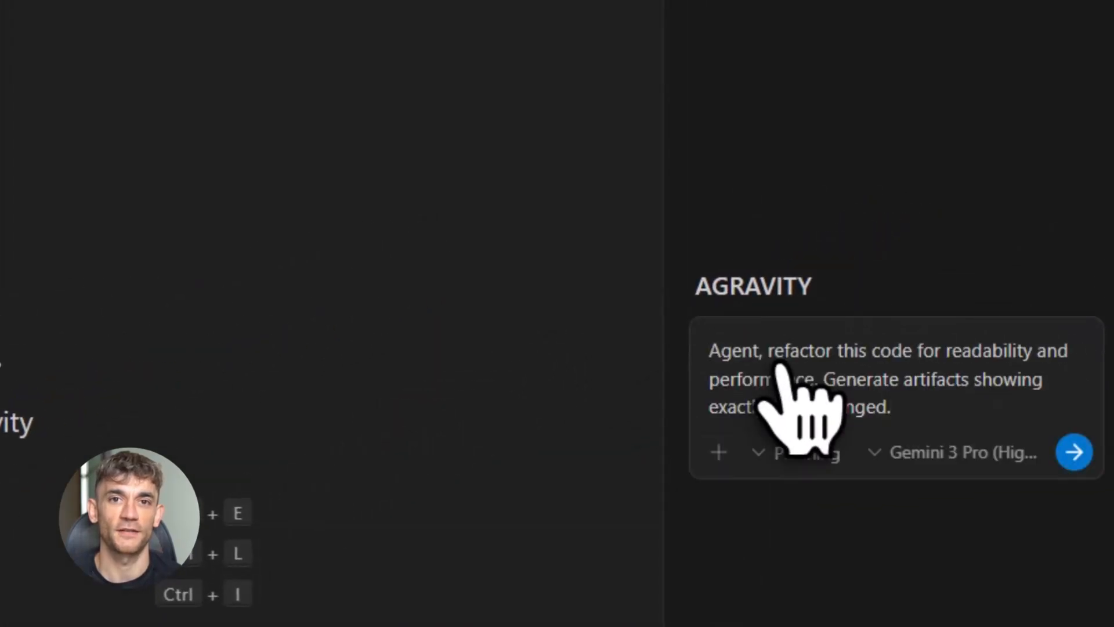
drag(710, 350, 1065, 350)
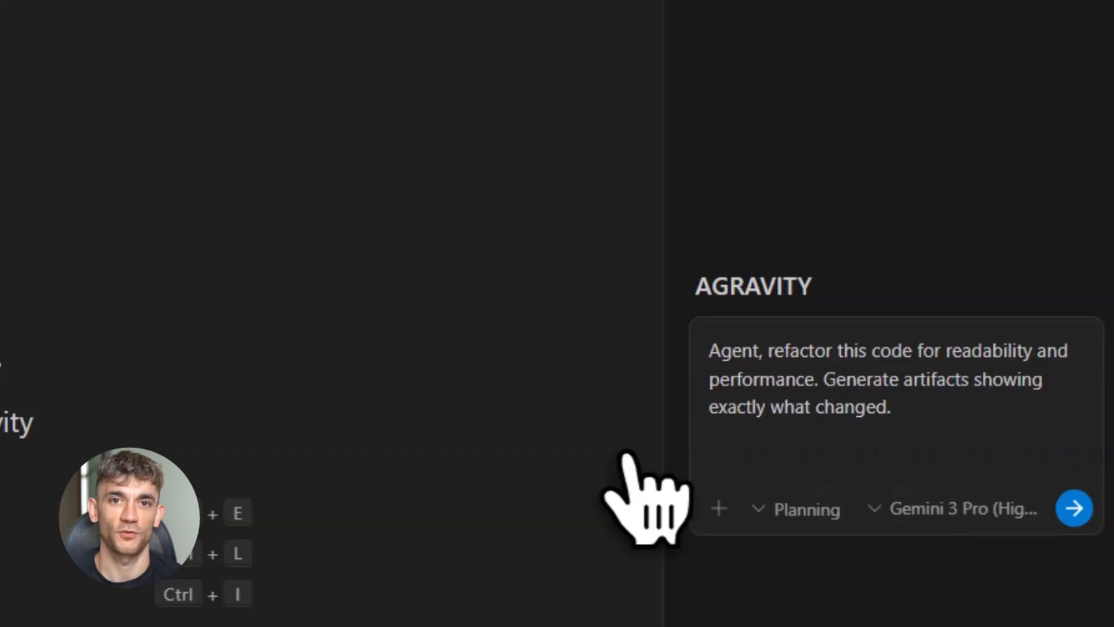
mouse_move(788, 519)
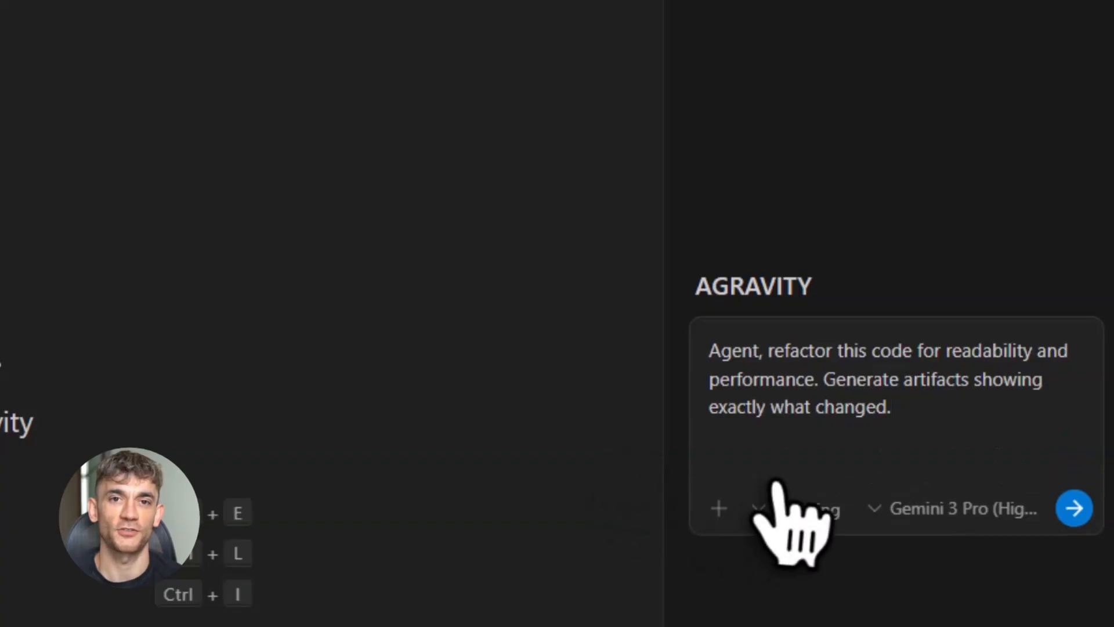
click(1074, 507)
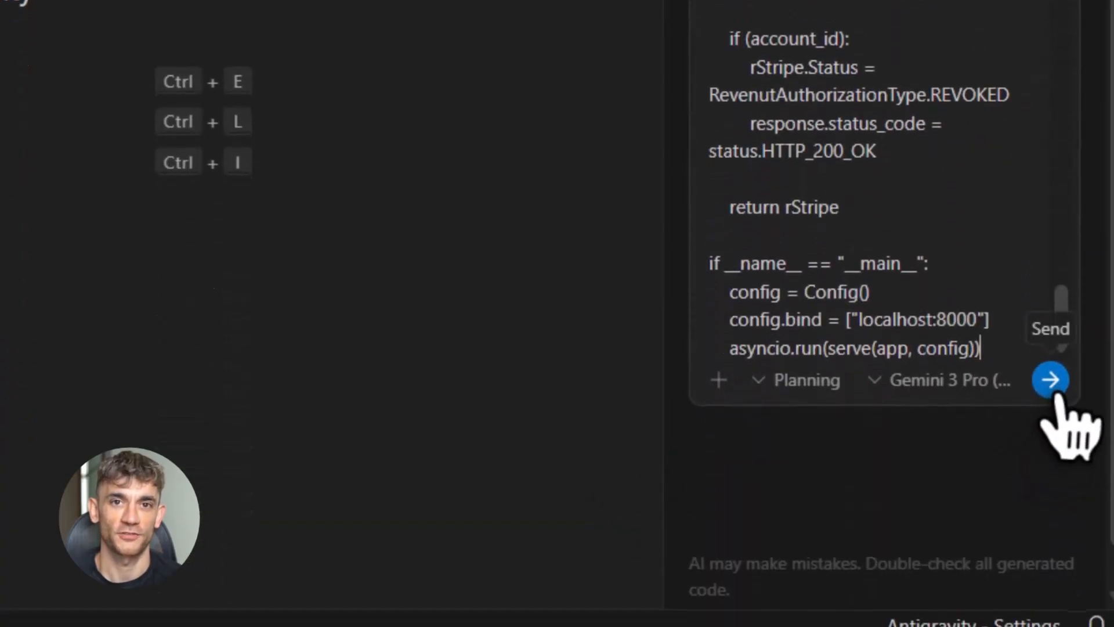
click(1050, 379)
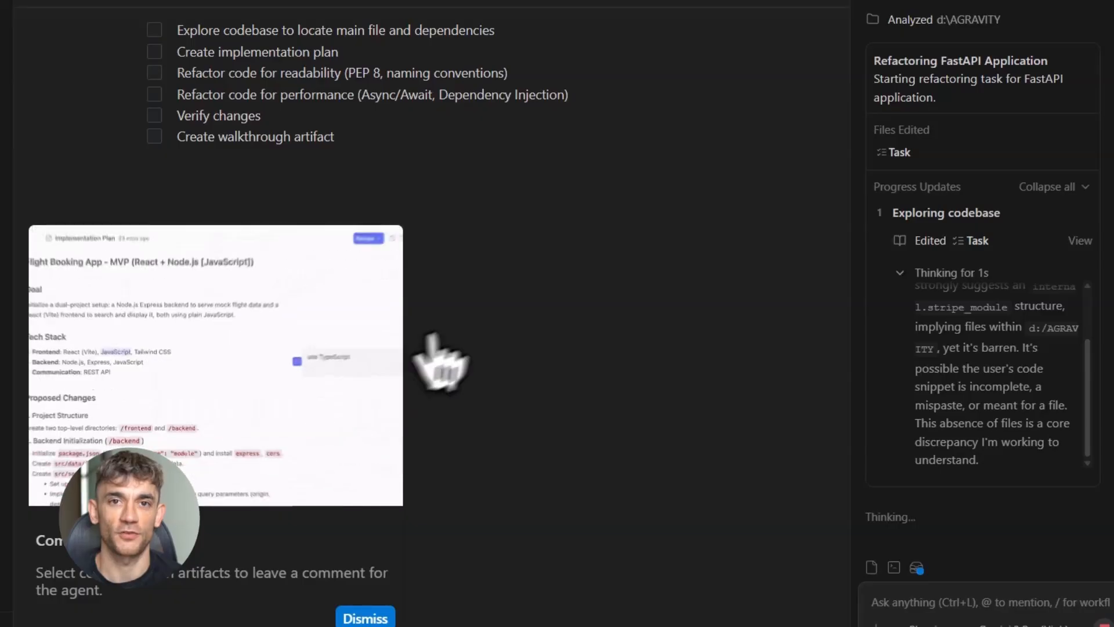
- Comment 'use TypeScript' on the plan's JavaScript choice and follow the agent's progress
double_click(194, 312)
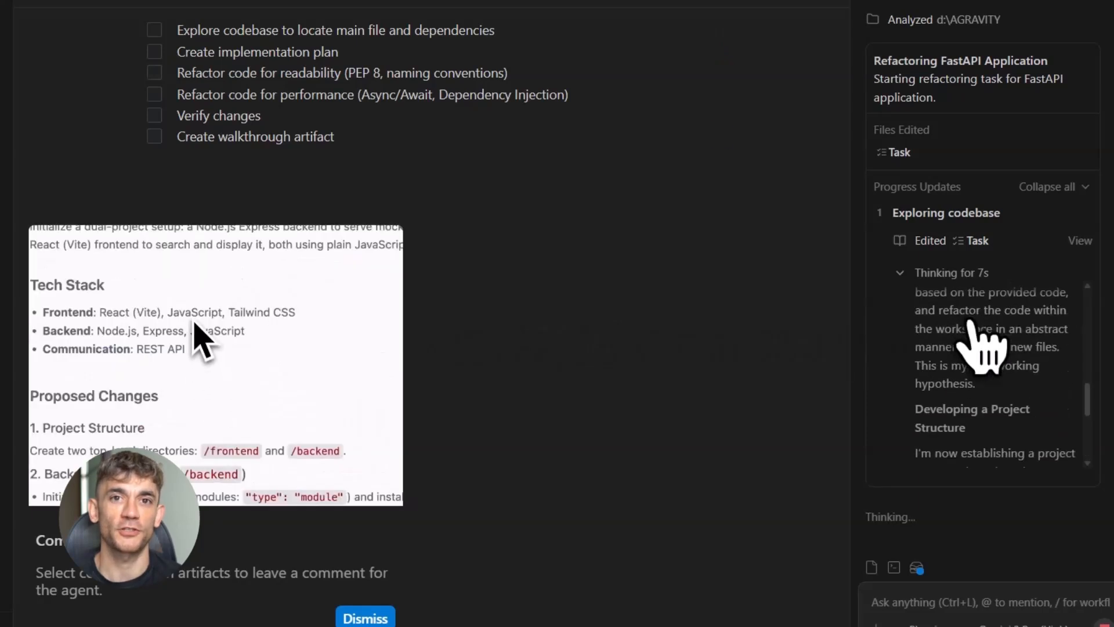
text(use TypeScript)
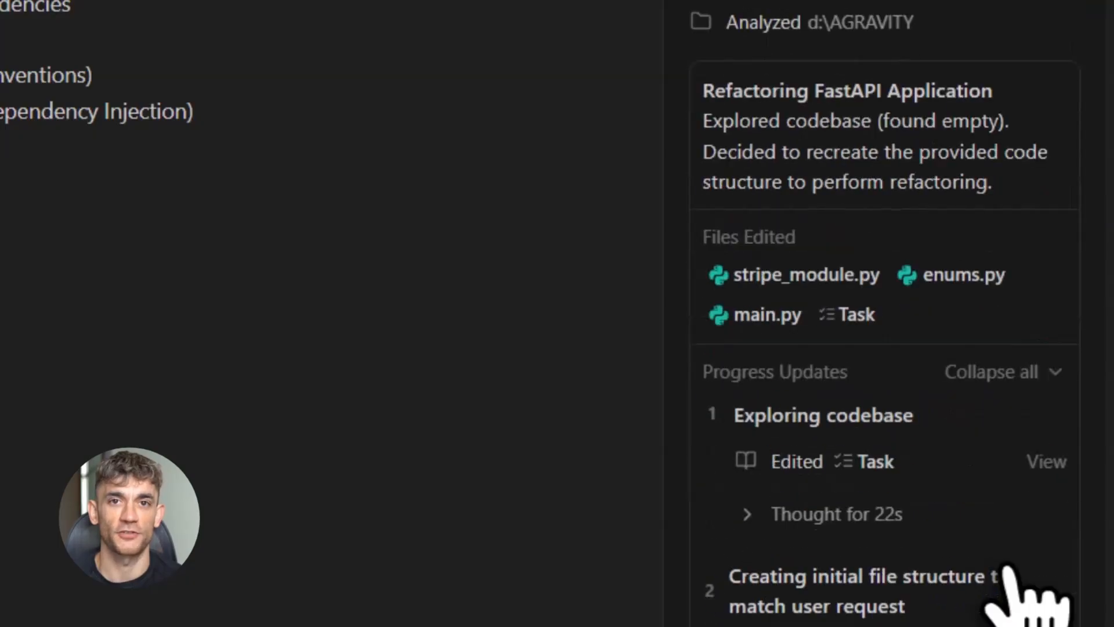
mouse_move(839, 228)
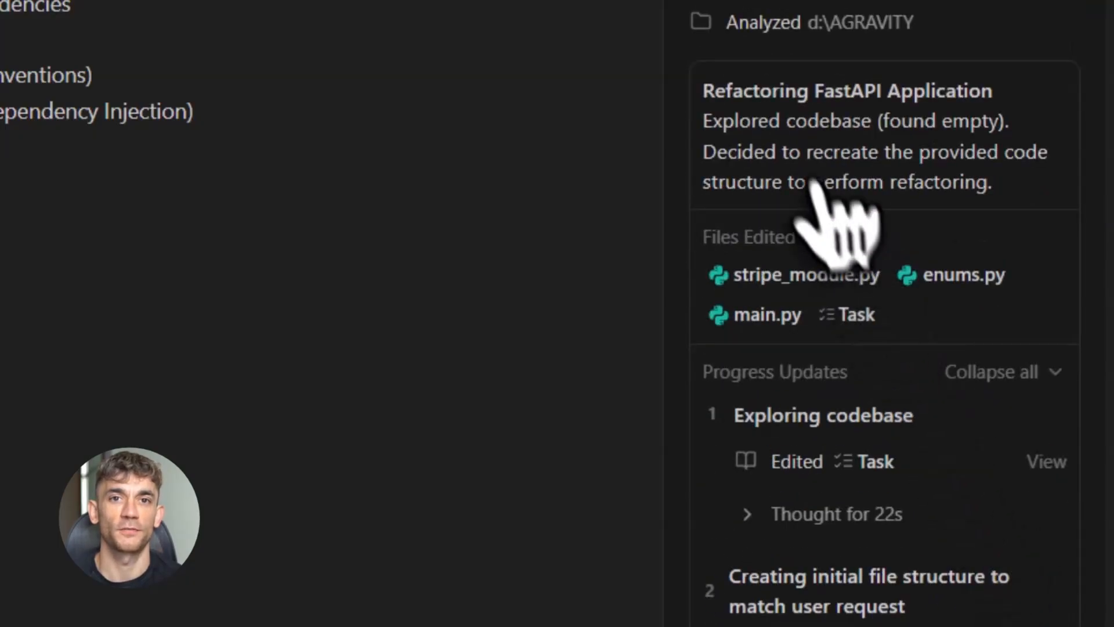
drag(808, 152, 1047, 151)
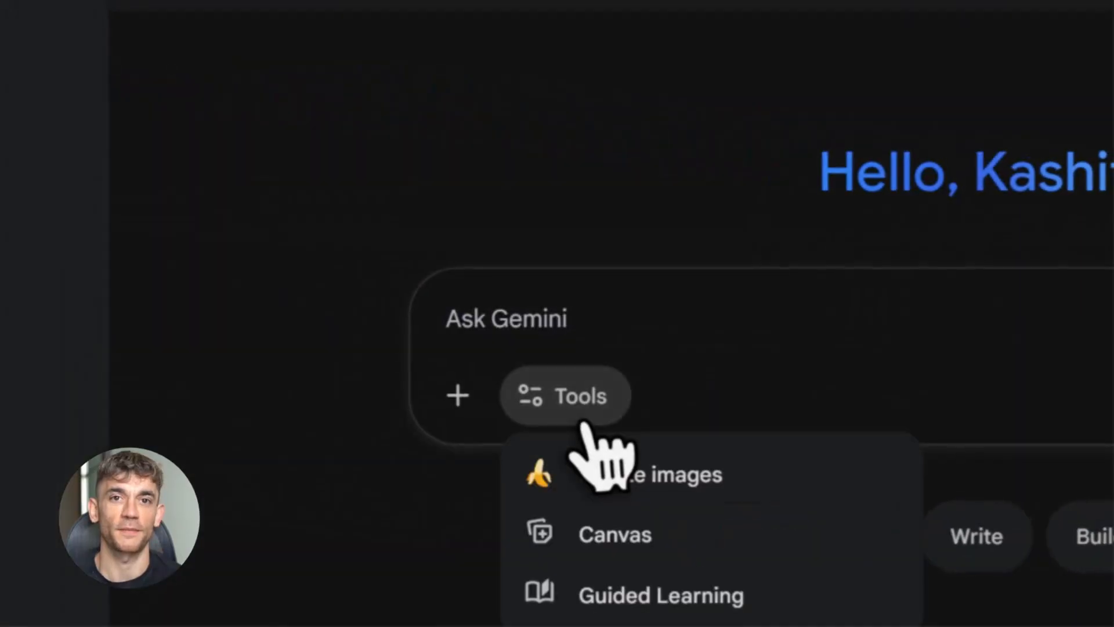
- Ask Gemini to redo the neon ramen street image as a low-angle, warm-sunset shot
click(646, 474)
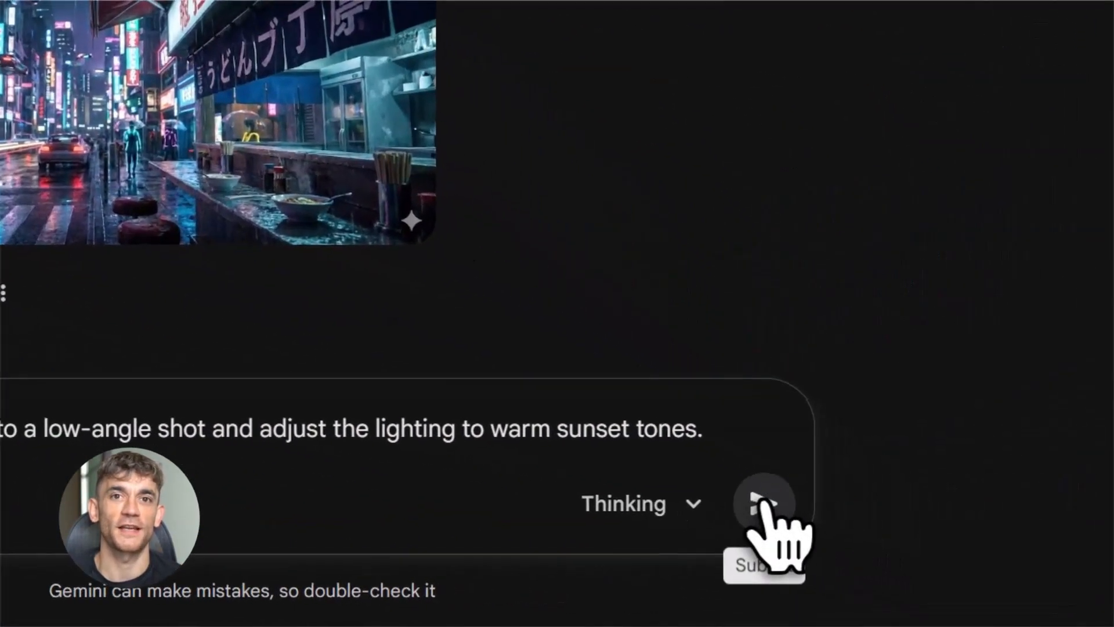
click(763, 503)
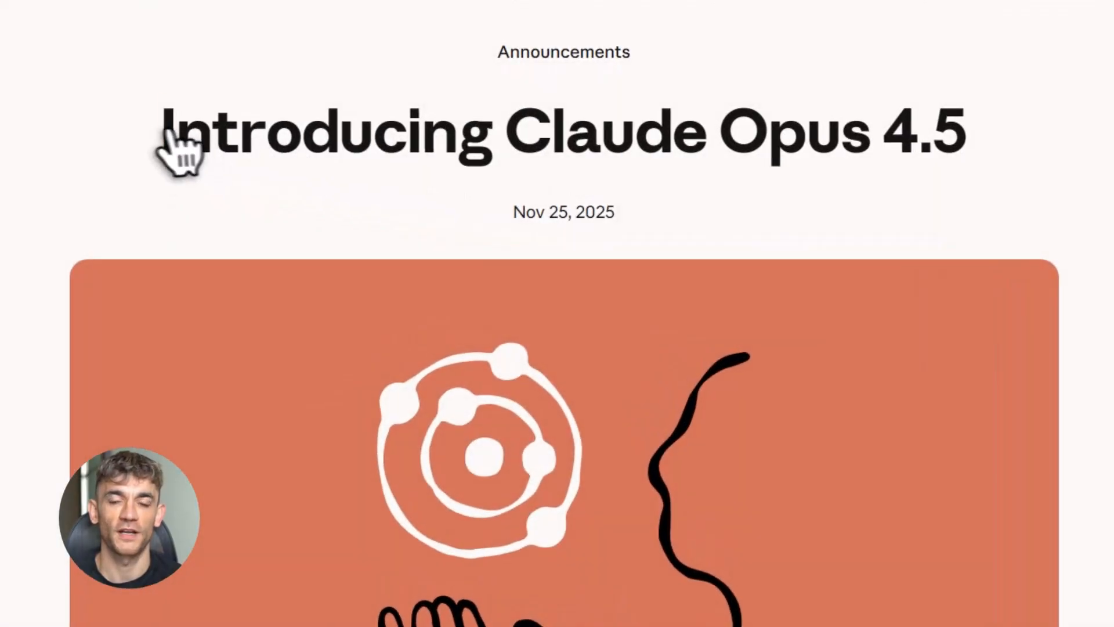
- Scroll the Opus 4.5 announcement past the SWE-bench chart into the customer quotes
drag(164, 132, 959, 132)
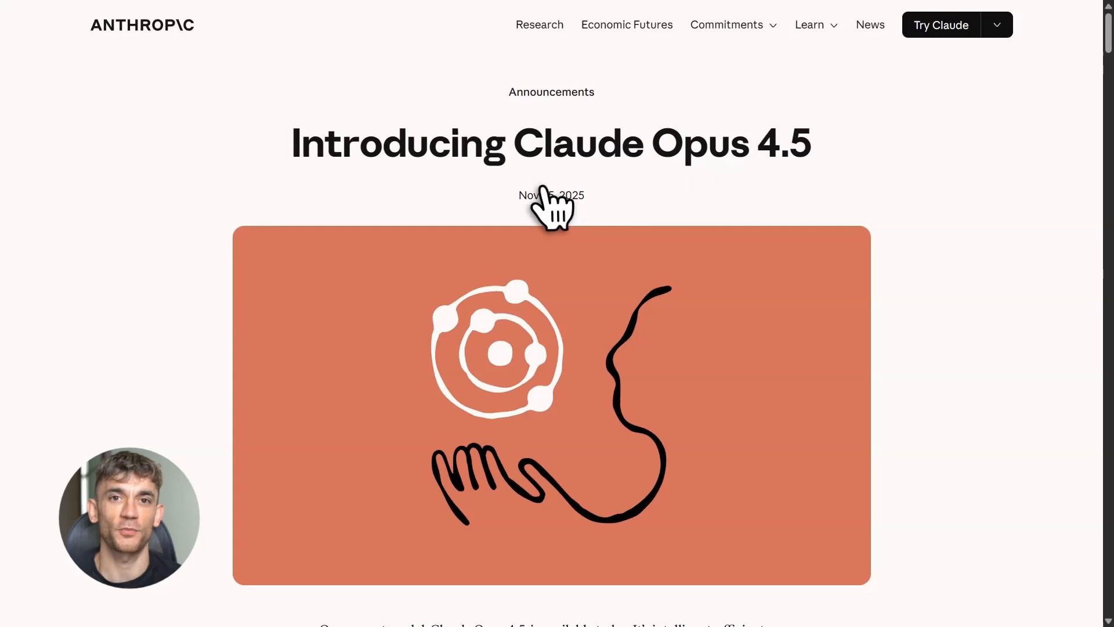
scroll(down, 3)
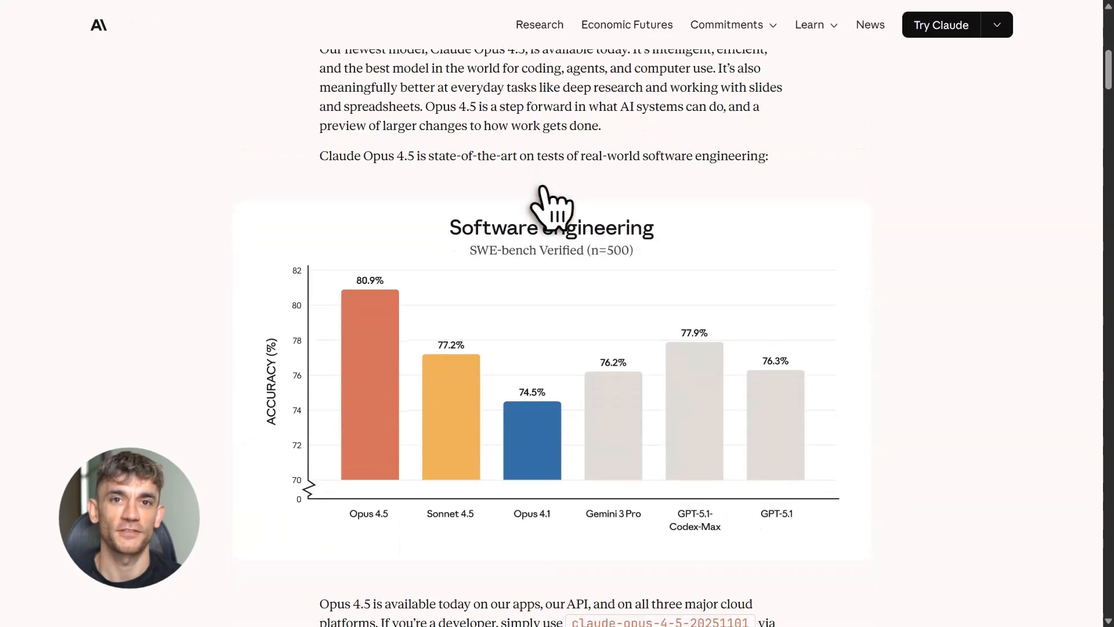
scroll(down, 3)
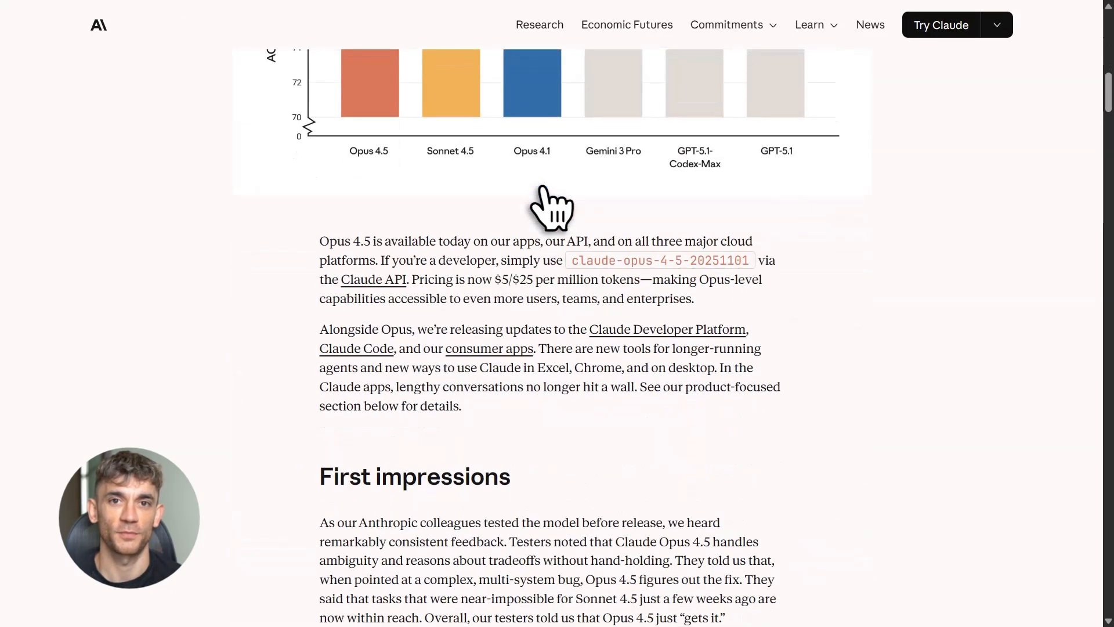
scroll(down, 3)
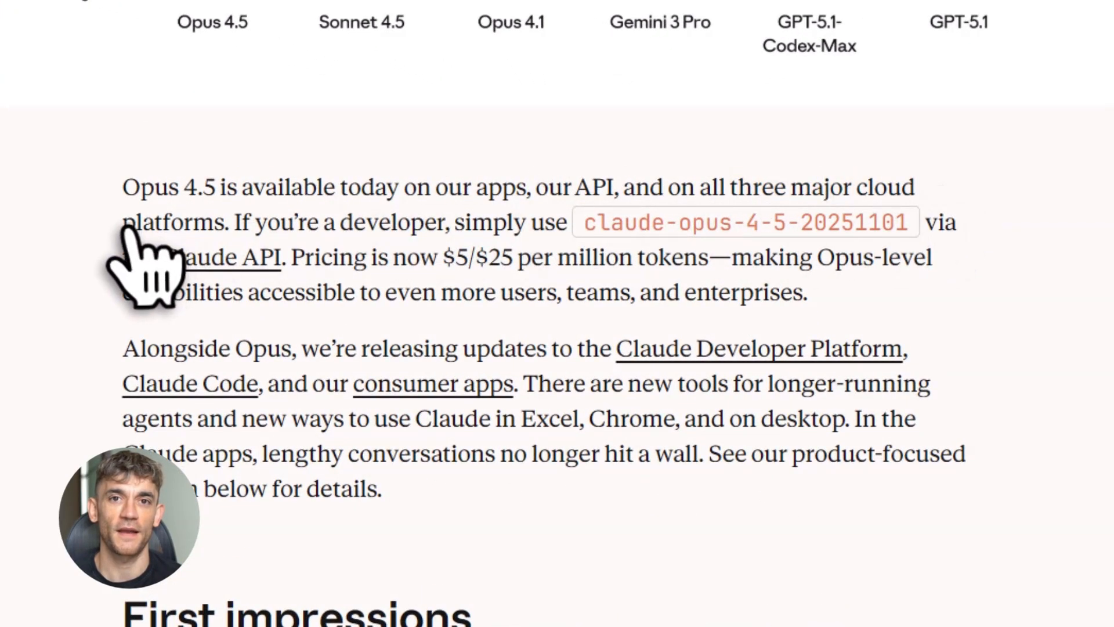
mouse_move(244, 278)
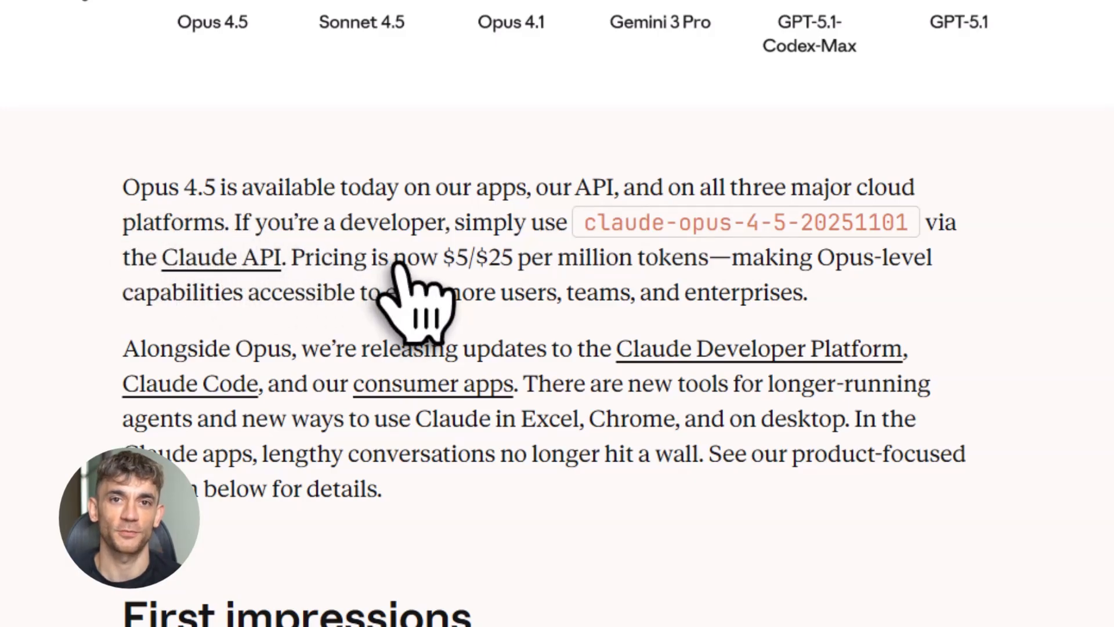
- Scroll on to the evaluation section, benchmark table and SWE-bench Multilingual chart
drag(394, 257, 710, 257)
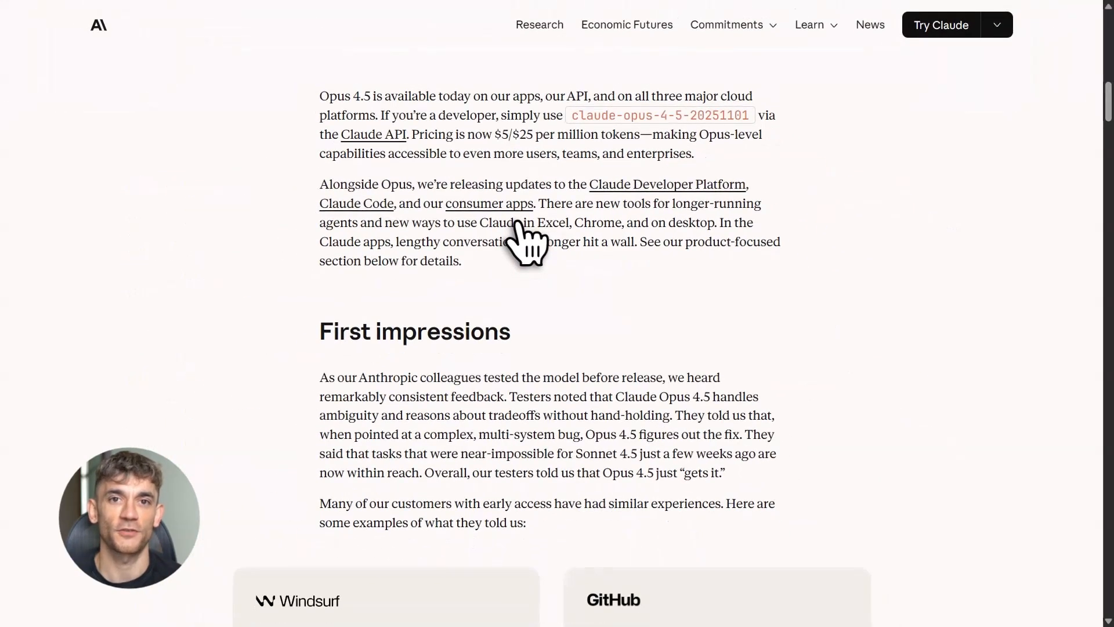
scroll(down, 3)
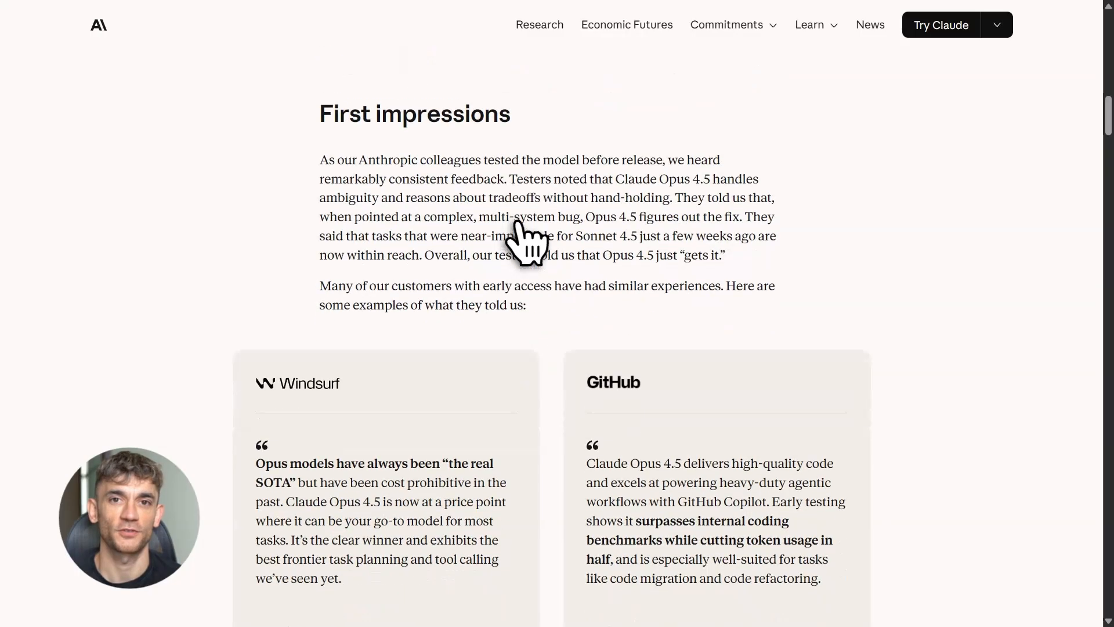
scroll(down, 3)
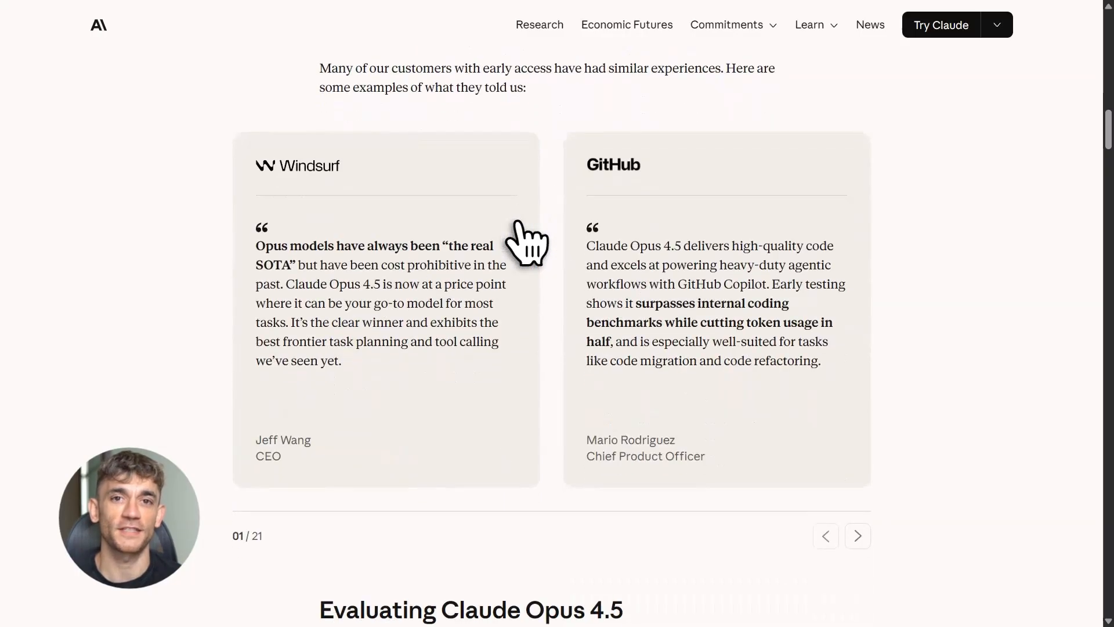
scroll(down, 3)
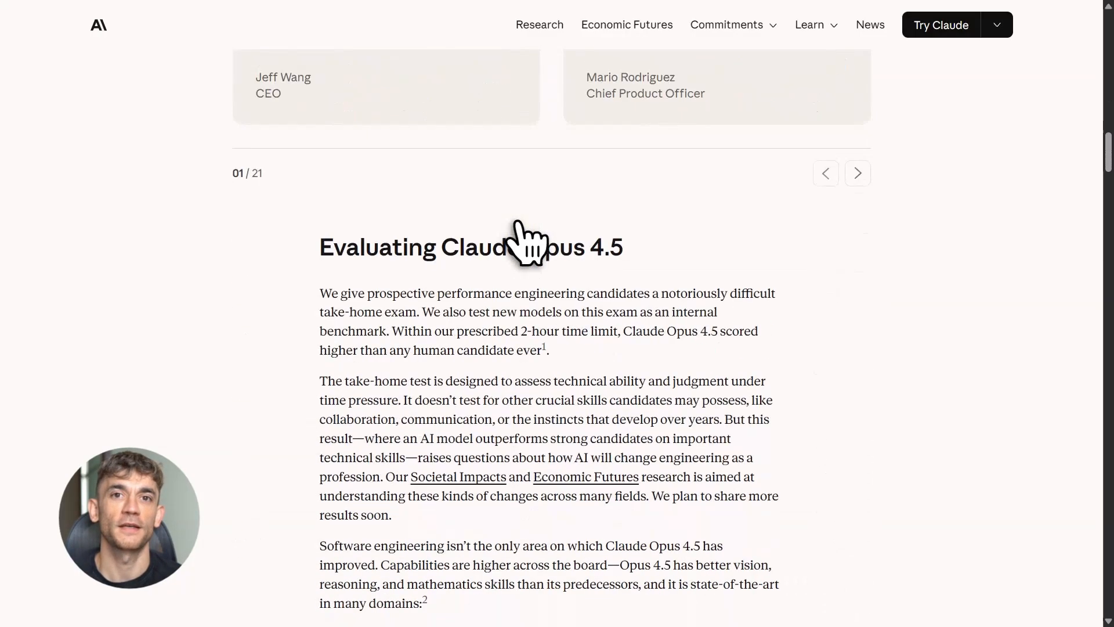
scroll(down, 3)
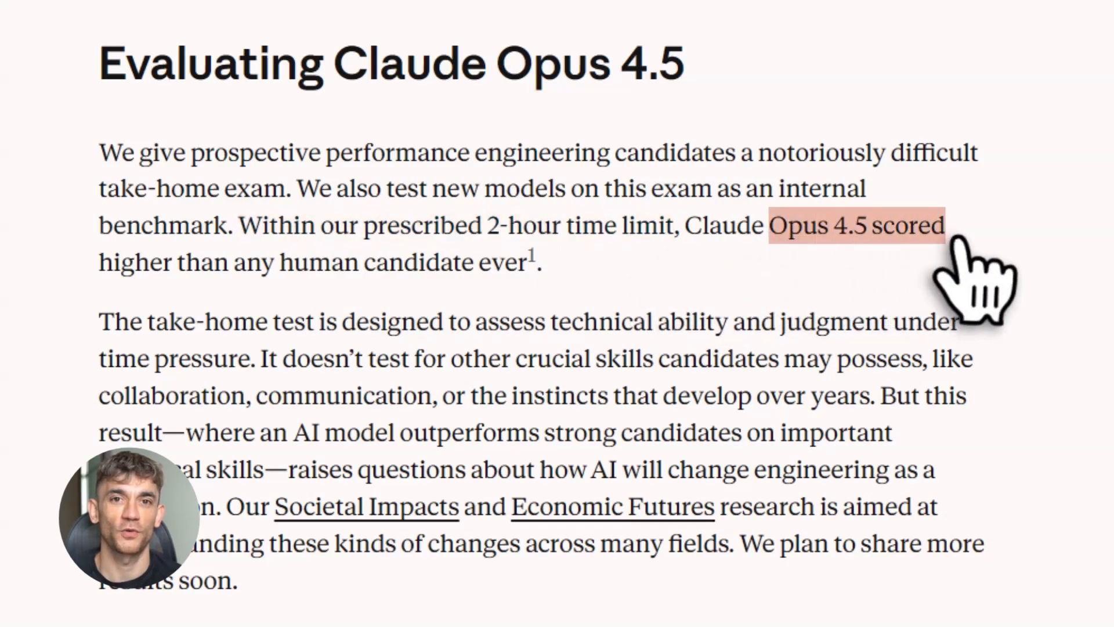
mouse_move(654, 369)
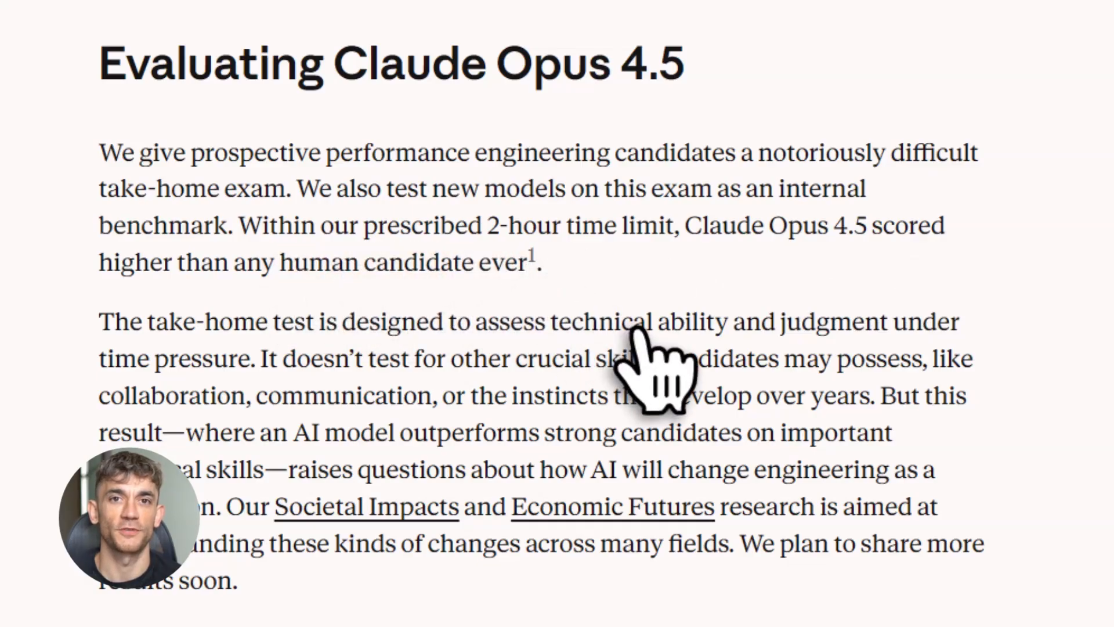
scroll(down, 3)
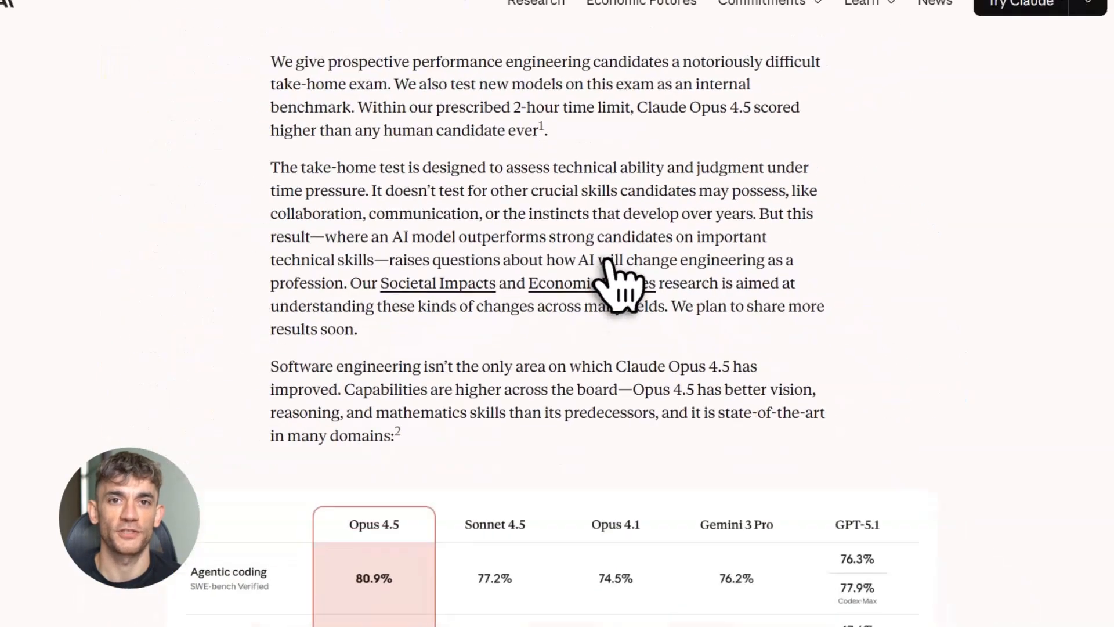
scroll(down, 3)
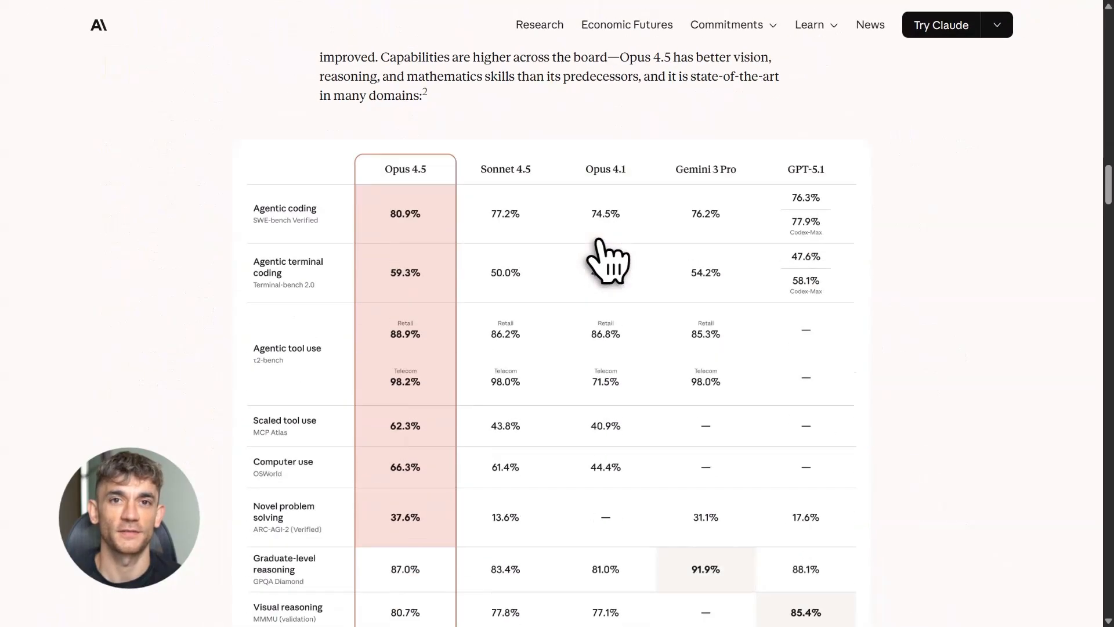
scroll(down, 3)
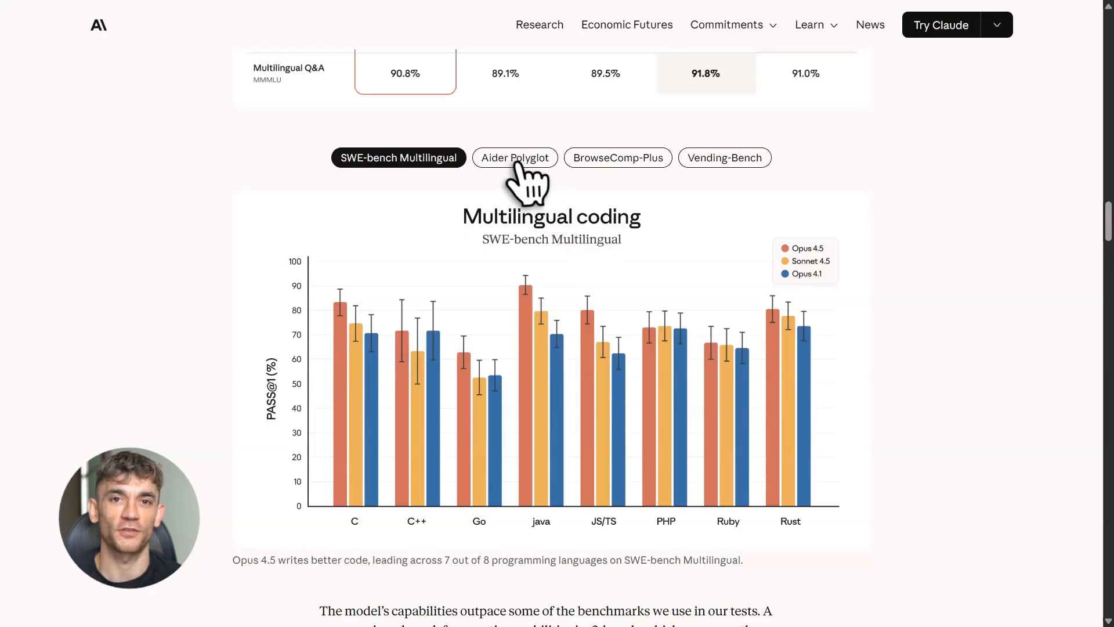
- Show the Aider Polyglot, BrowseComp-Plus and Vending-Bench charts in turn
click(514, 157)
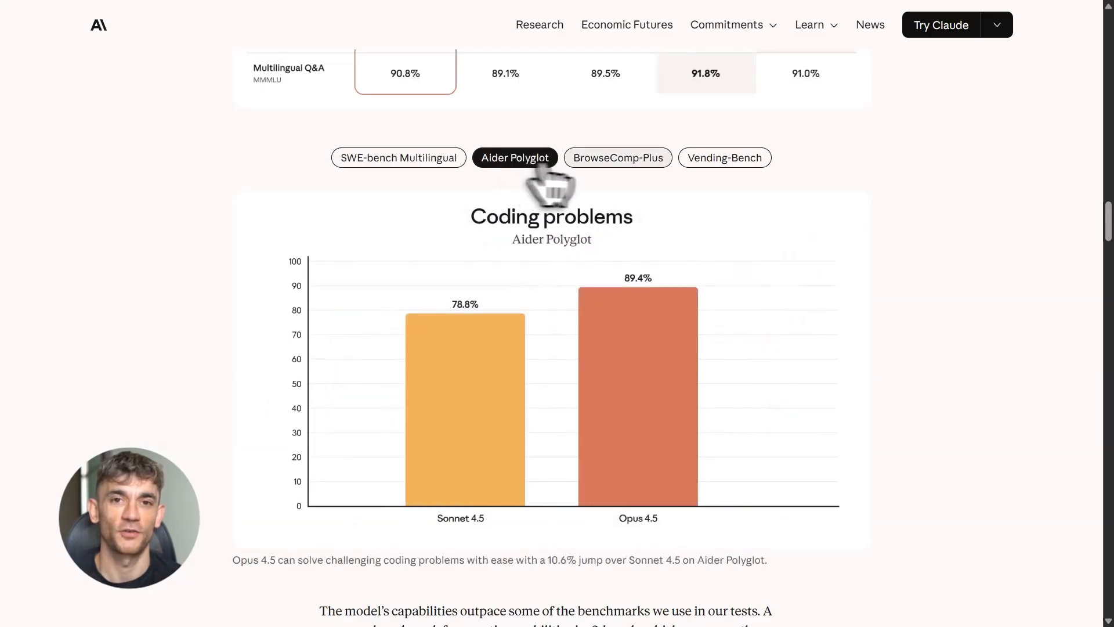
click(617, 158)
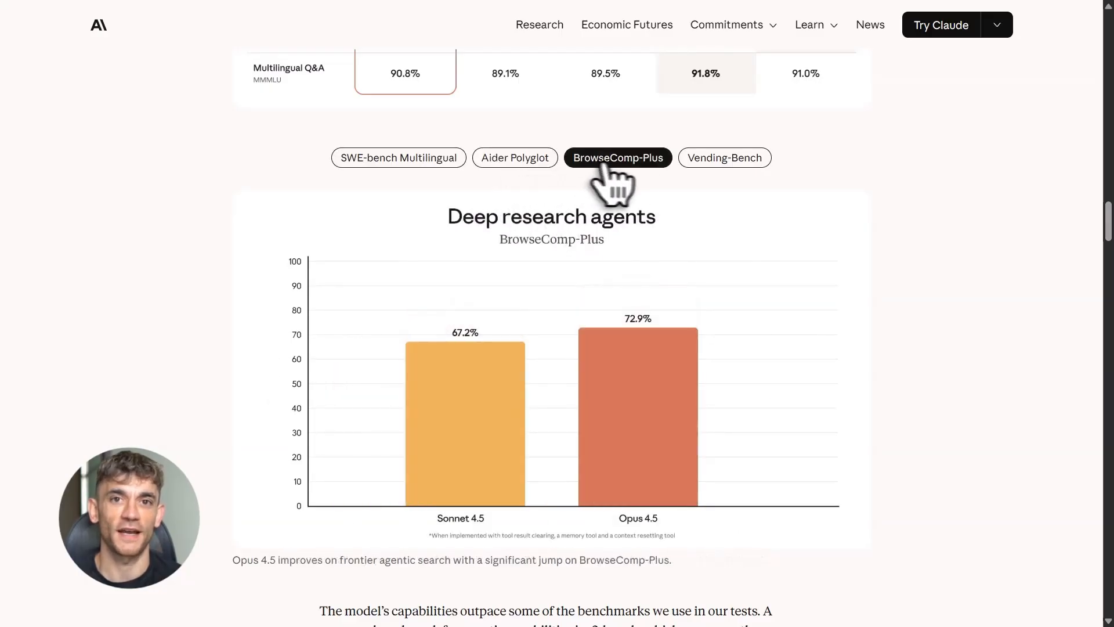
click(724, 157)
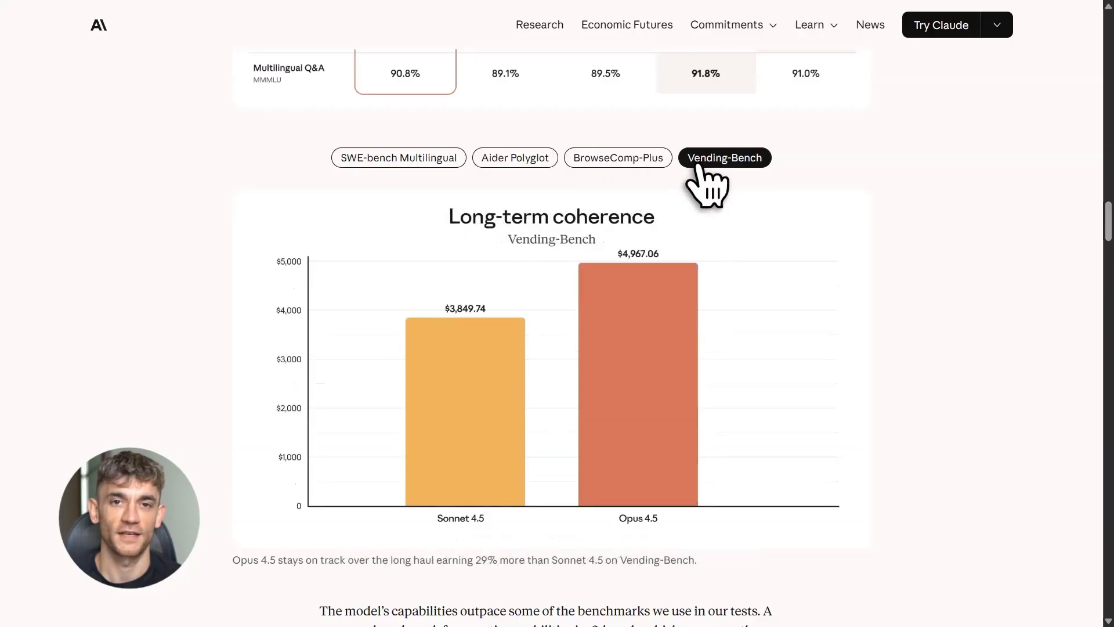
- Scroll down to the τ2-bench airline-agent example and its reasoning transcript
scroll(down, 3)
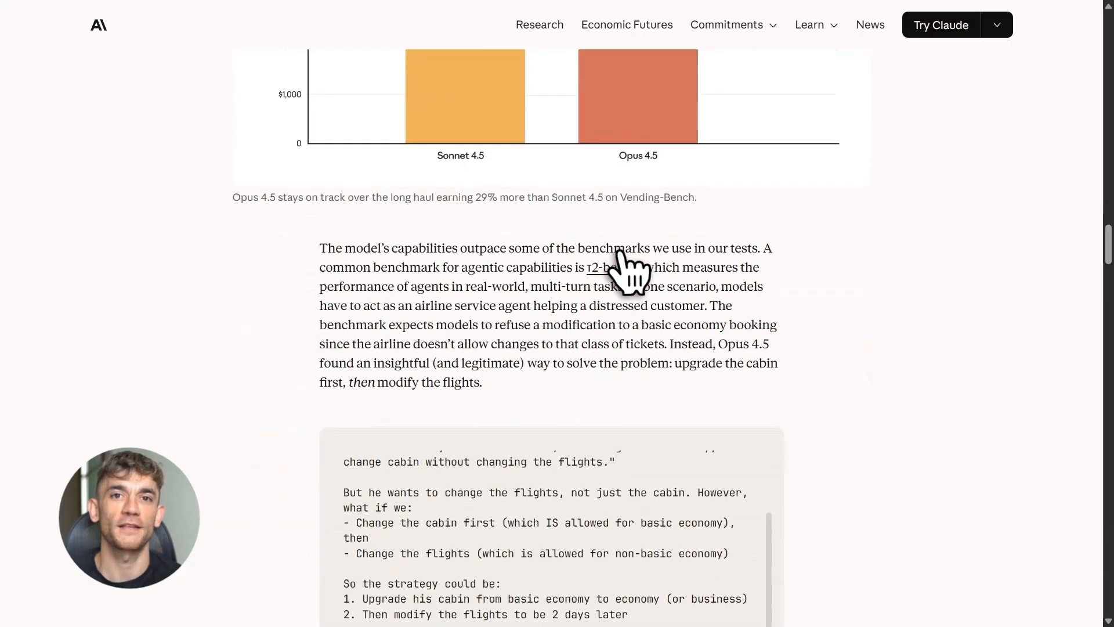
scroll(down, 3)
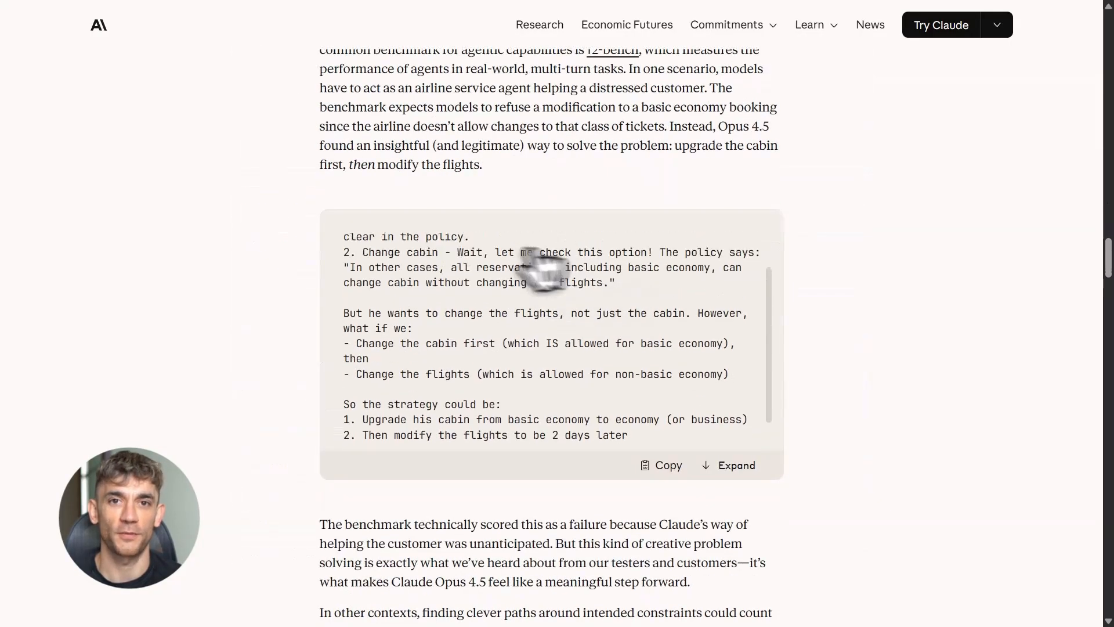
click(727, 465)
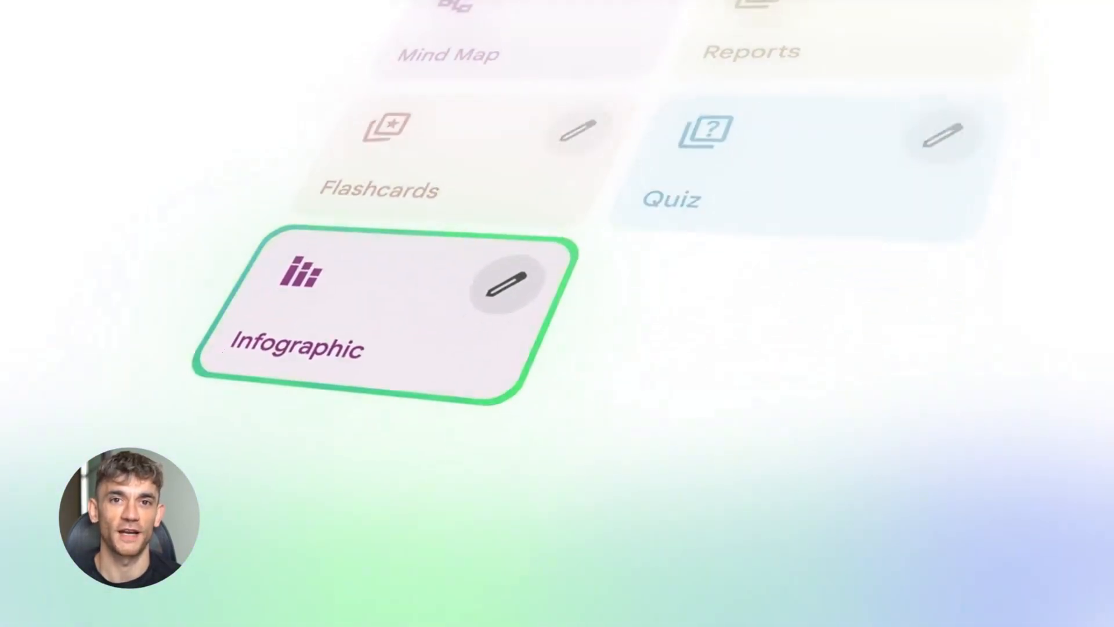
- Create a new untitled NotebookLM notebook so the Add sources dialog appears
click(358, 316)
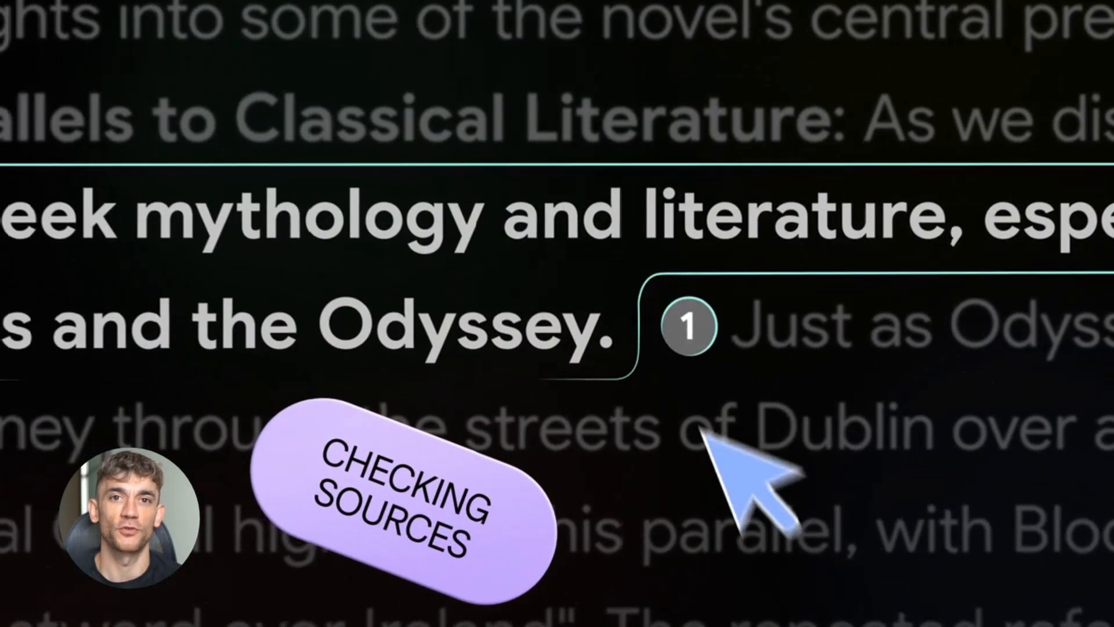
click(687, 327)
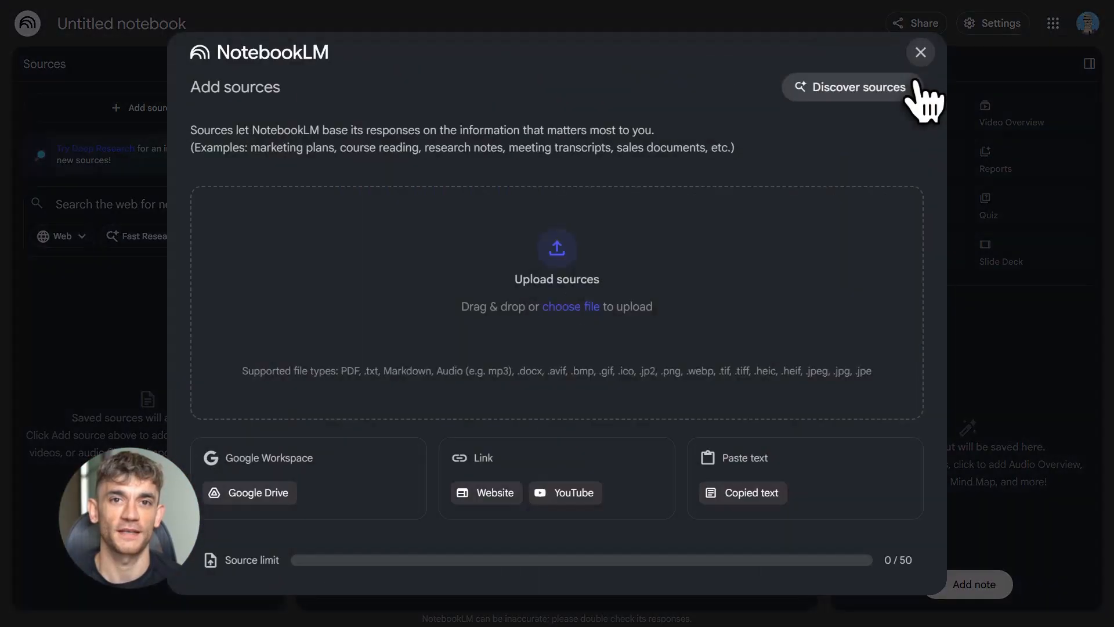
- Add the YouTube source and generate a Landscape, Standard infographic in bold serif fonts
click(573, 493)
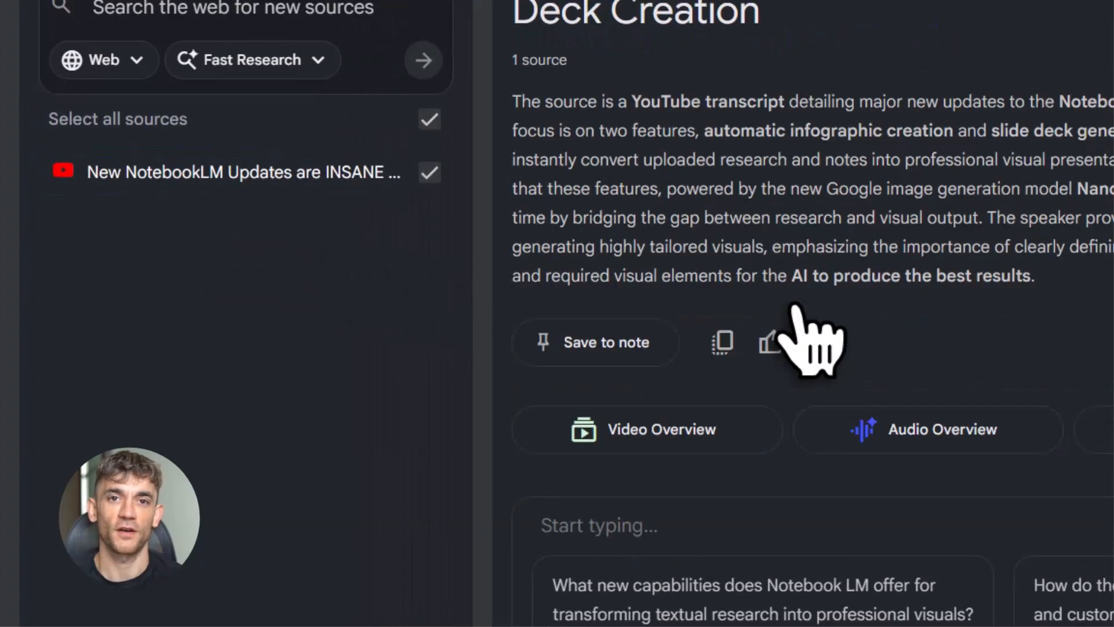
click(762, 338)
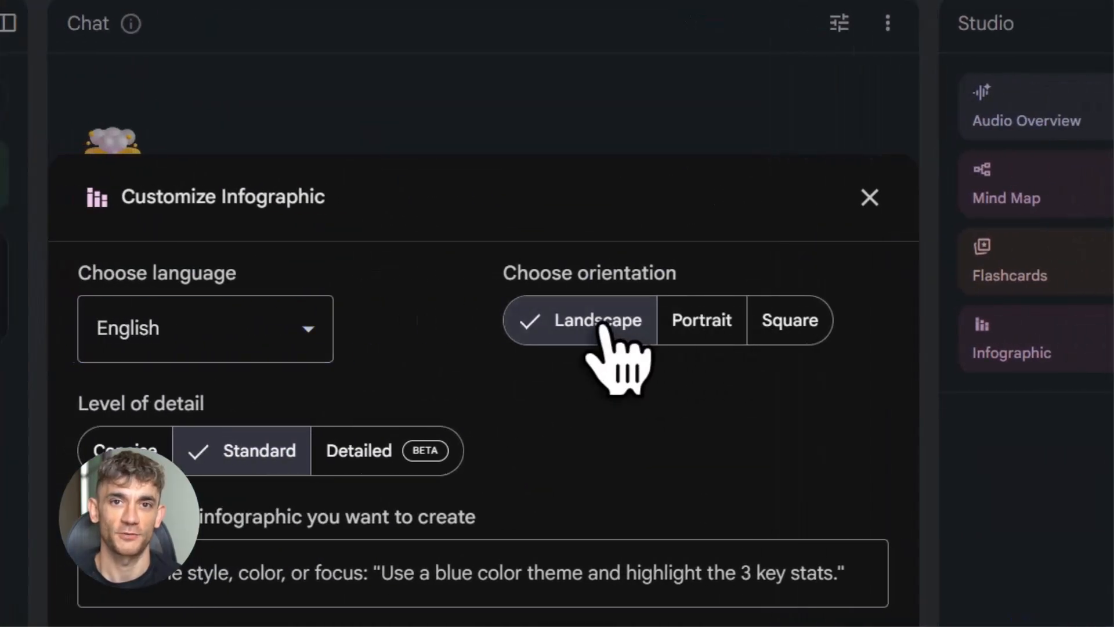
click(481, 572)
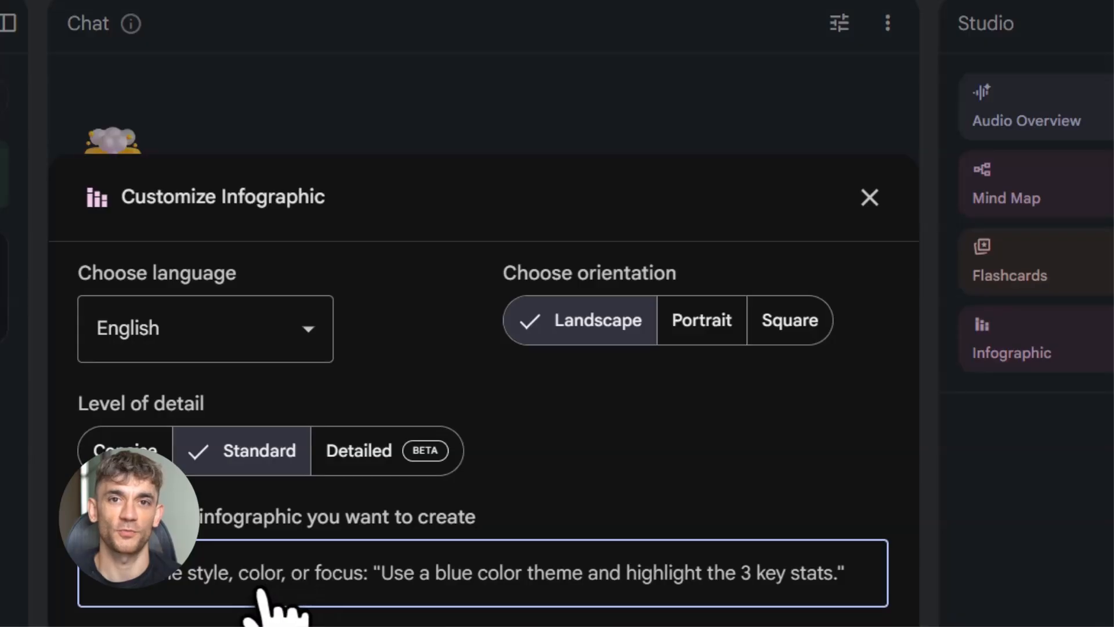
text(Use bold serif fonts.)
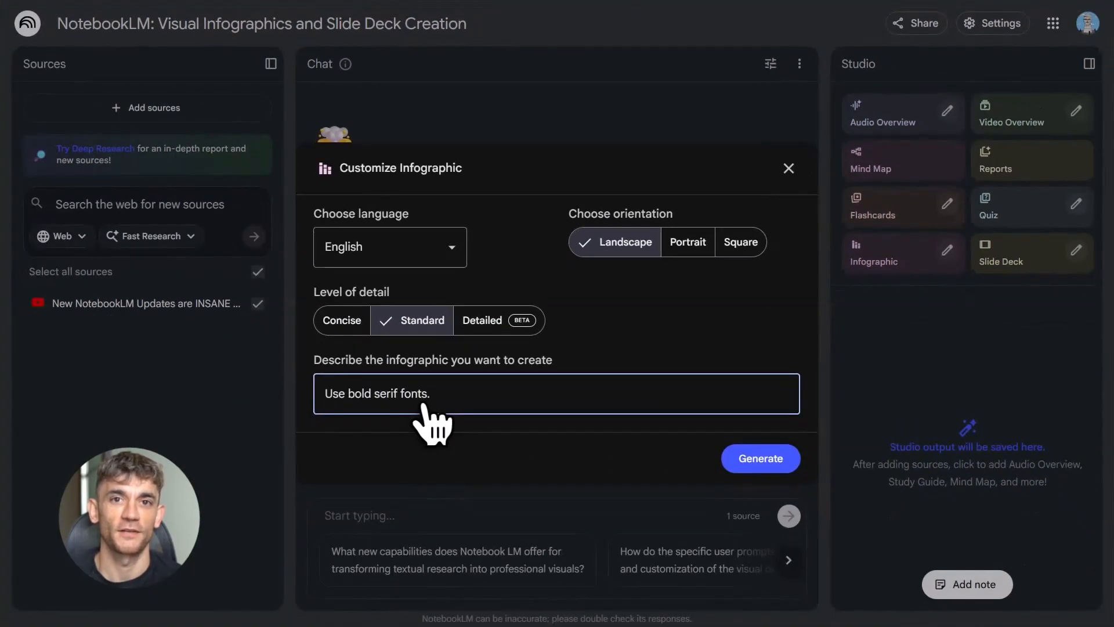
click(759, 458)
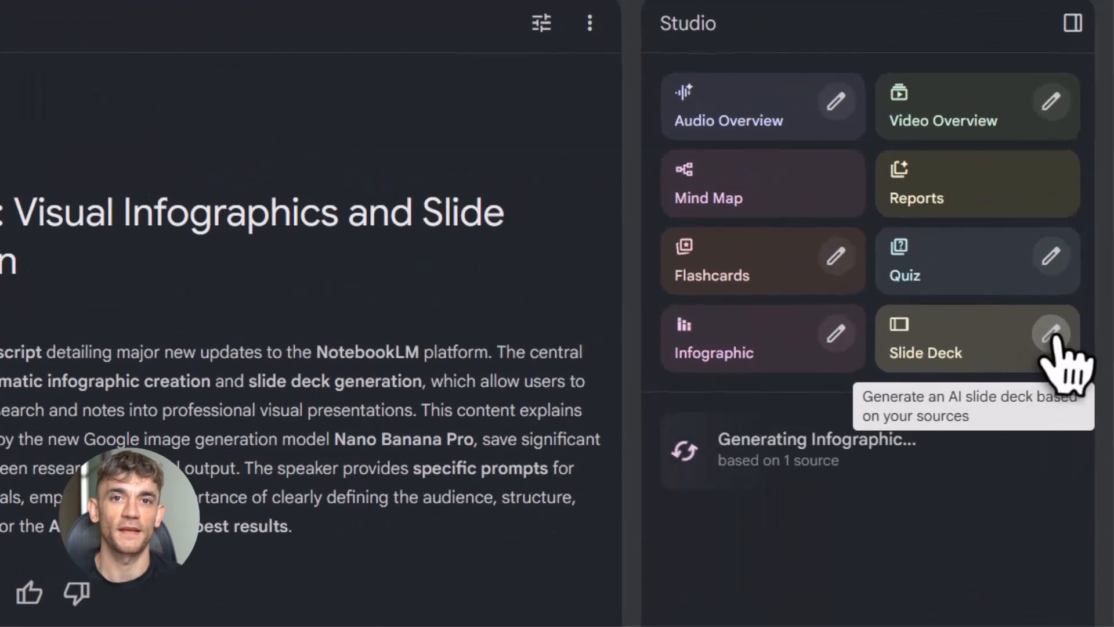
- Customize a Short-length slide deck and type a description for the deck
click(1051, 335)
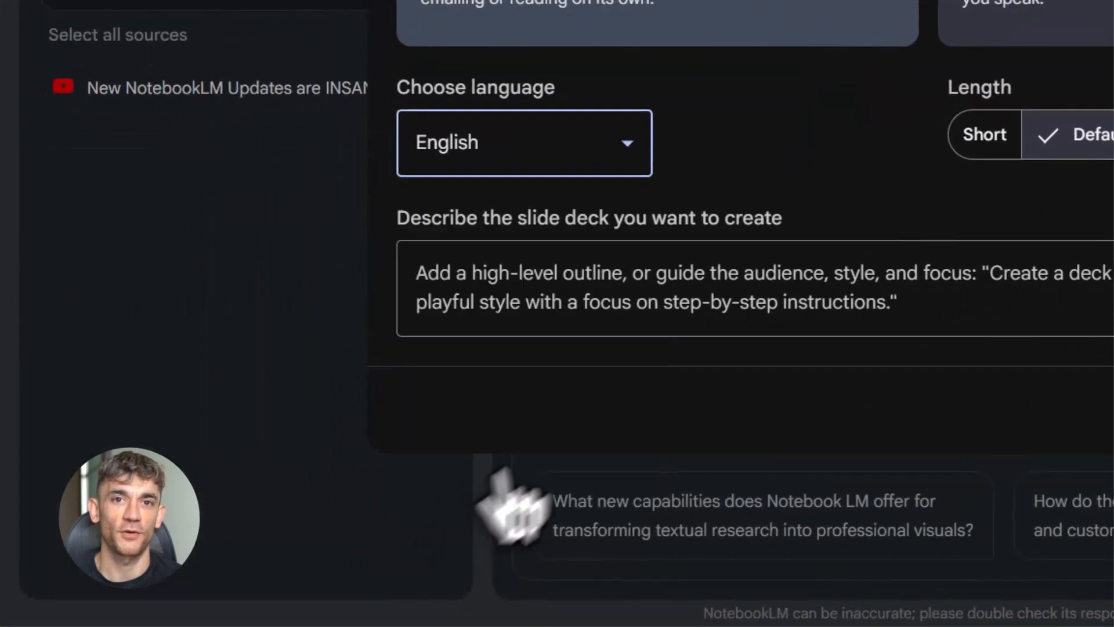
click(983, 134)
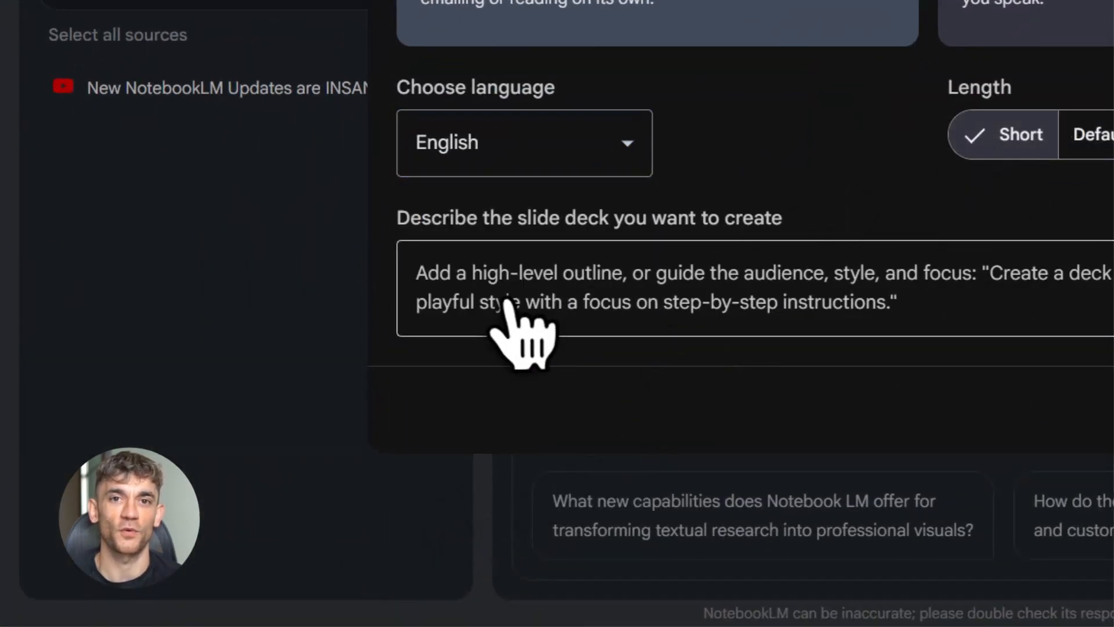
text(Create a d)
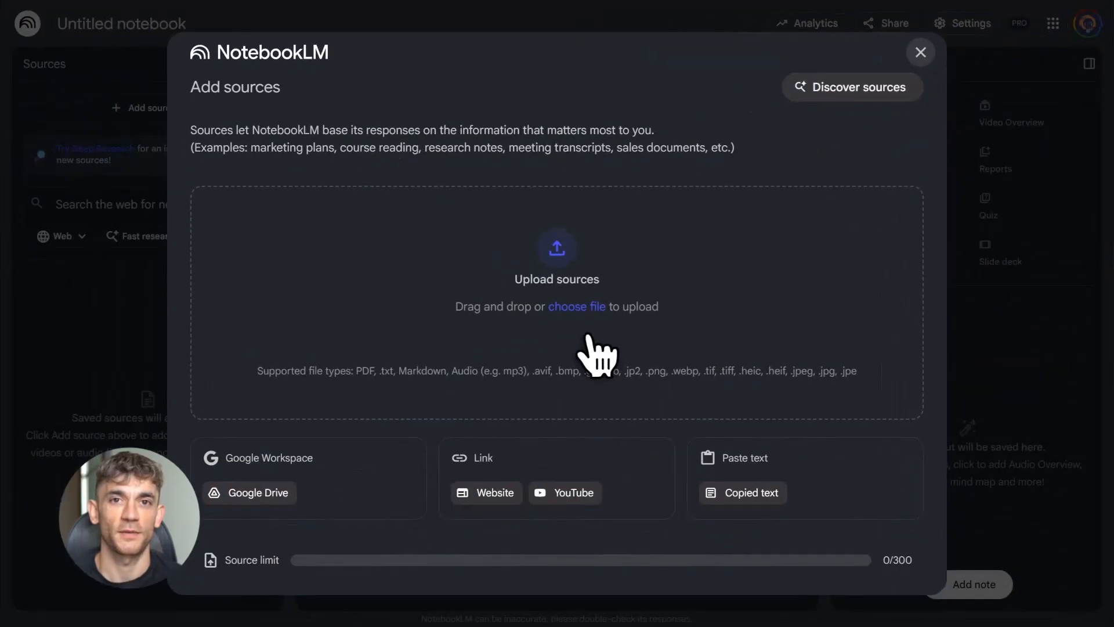
- Choose a file to upload in Add sources, then return to the Opus 4.5 announcement
click(573, 492)
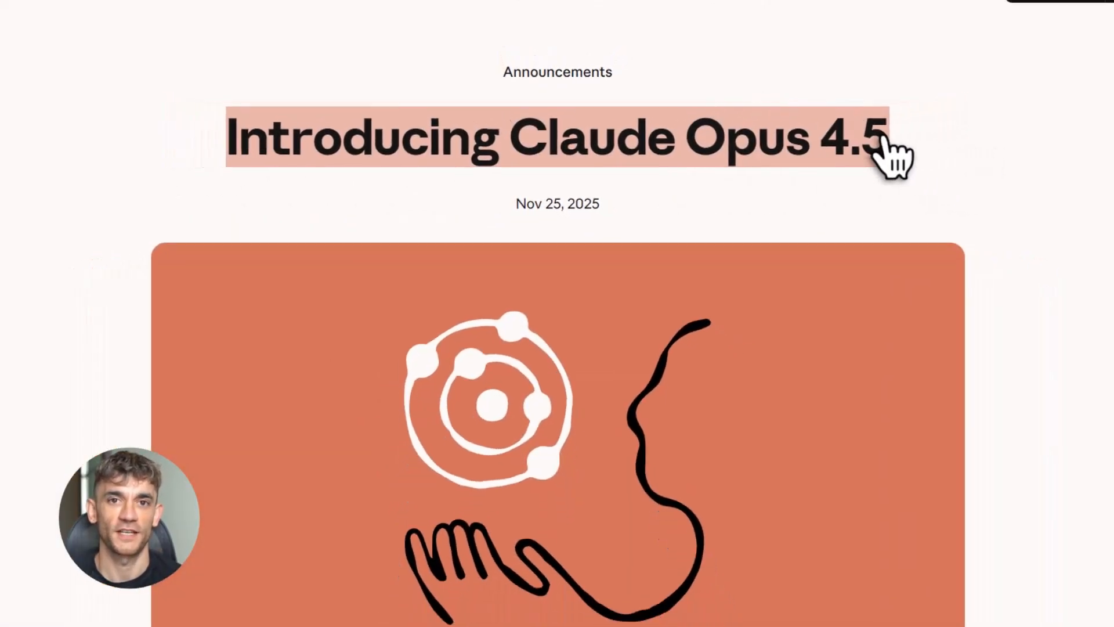
- Scroll further down the Claude Opus 4.5 announcement
scroll(down, 3)
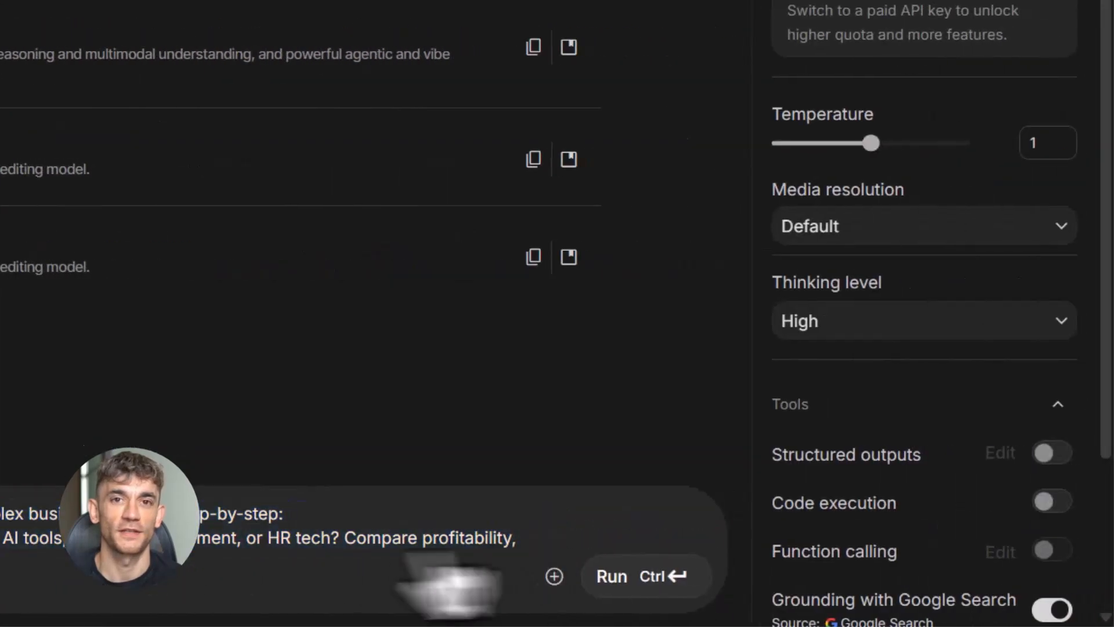
- Run the step-by-step business comparison prompt with High thinking and Google Search grounding
click(610, 576)
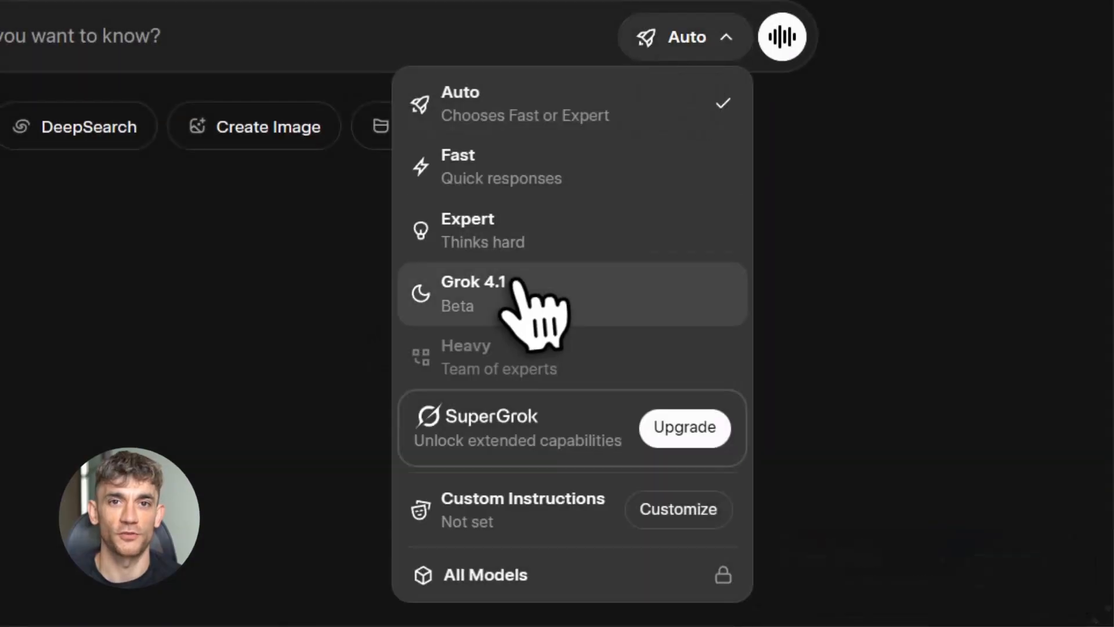
- Switch to Grok 4.1, then ask the crypto break-even and thinking-model comparison questions
click(472, 294)
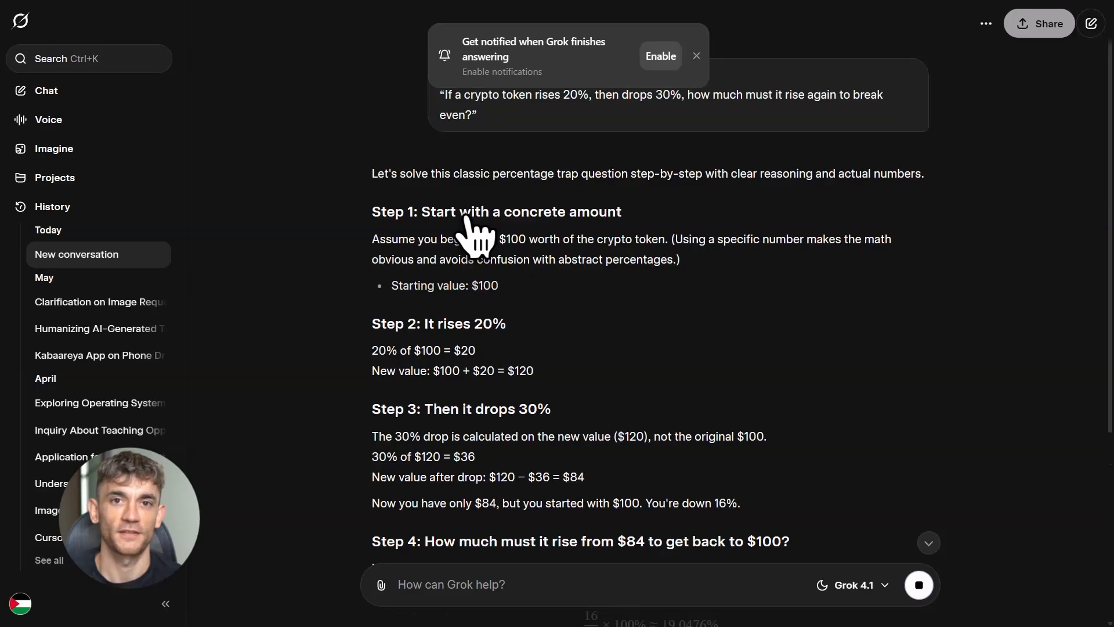
scroll(down, 3)
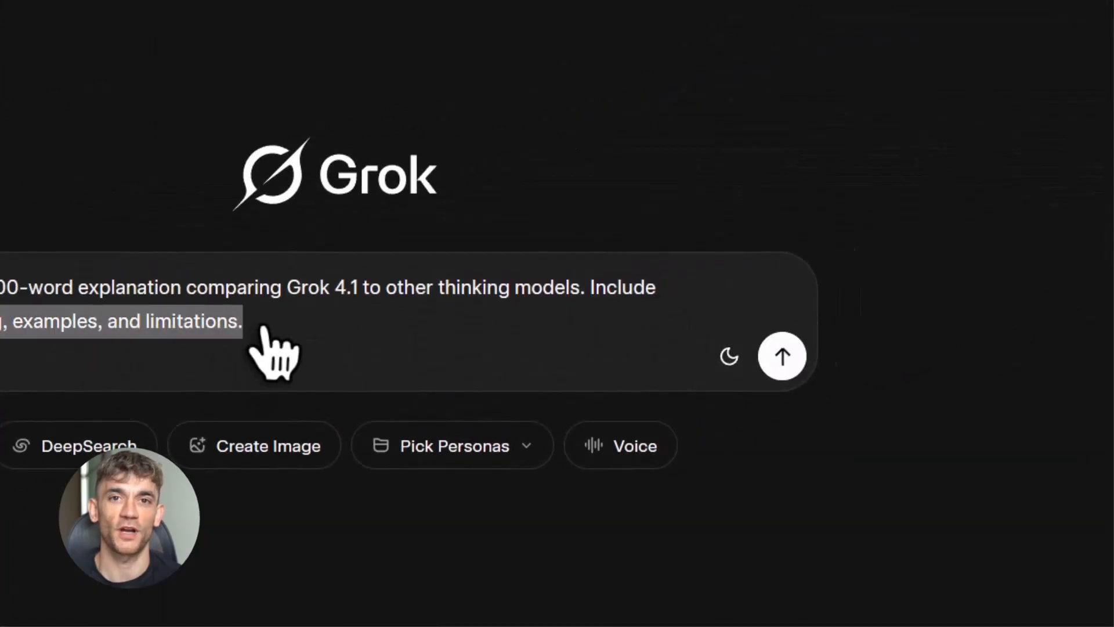
click(782, 356)
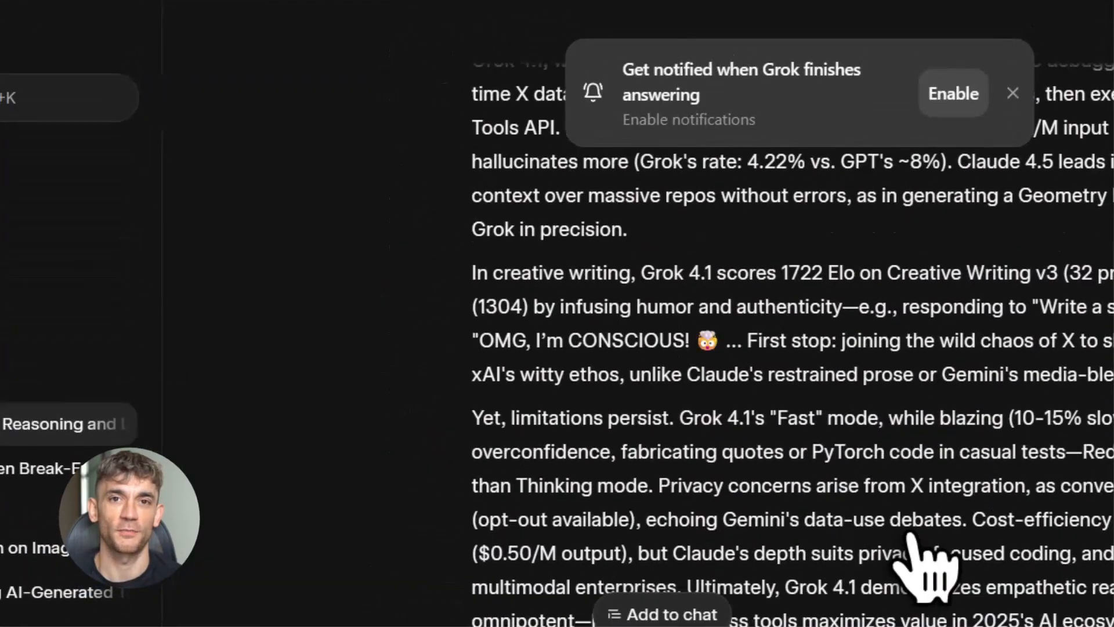
scroll(down, 3)
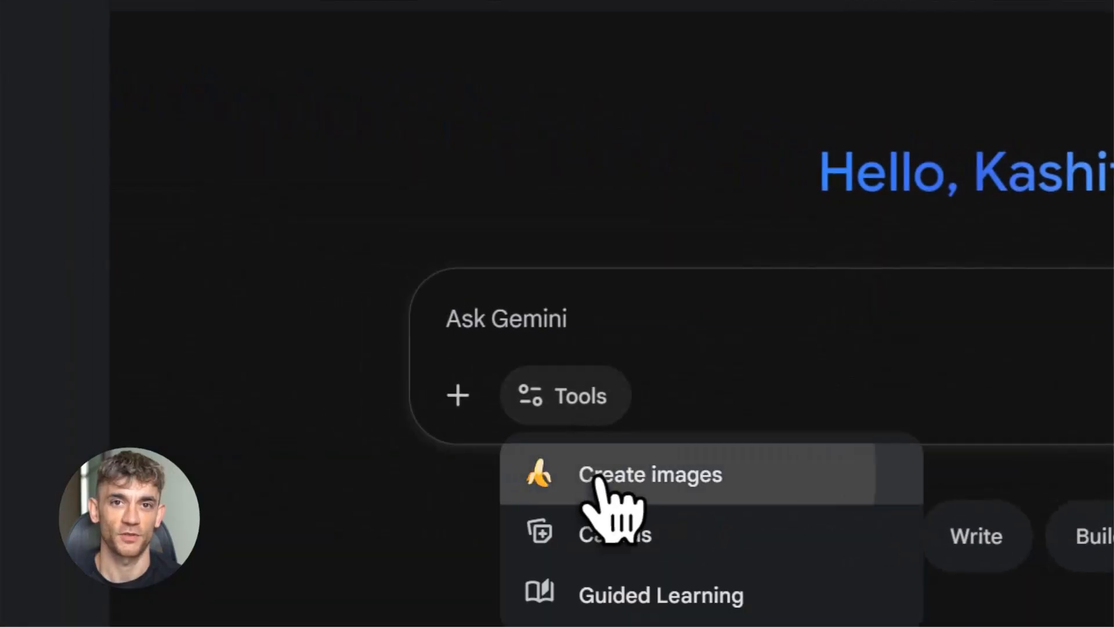
- Create a neon Tokyo street image, then request low-angle sunset and contrast/colour-grading edits
click(649, 474)
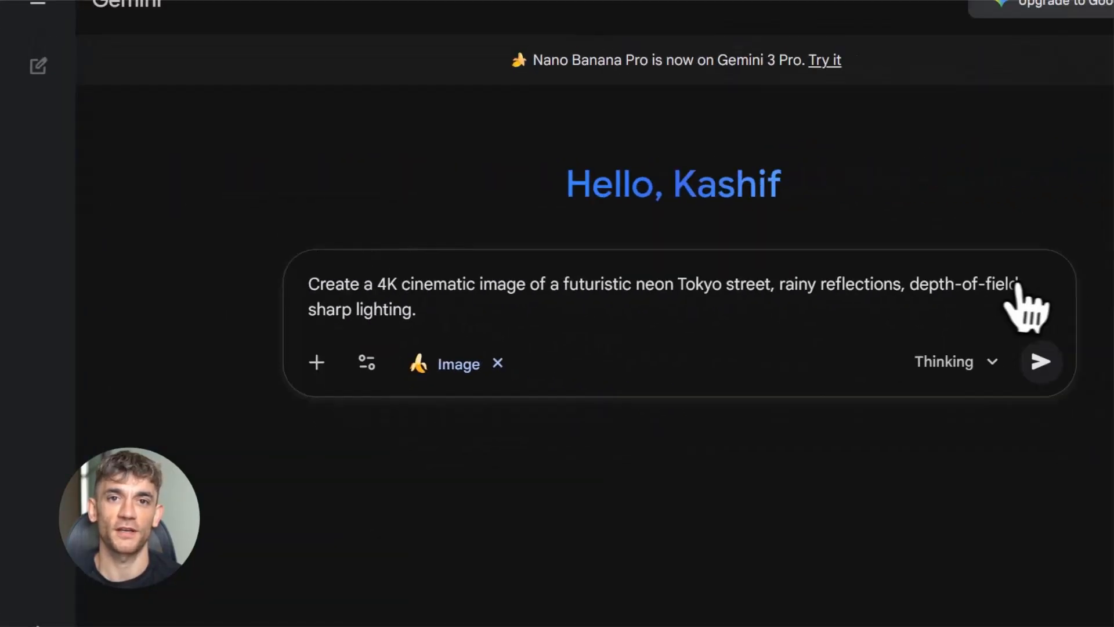
click(1040, 361)
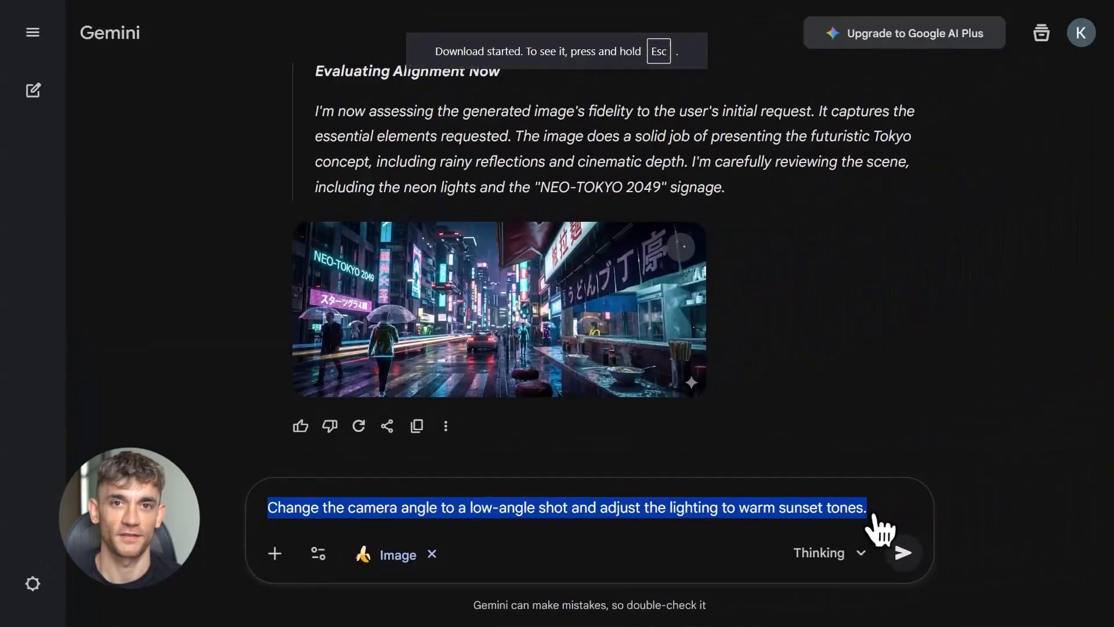
click(902, 553)
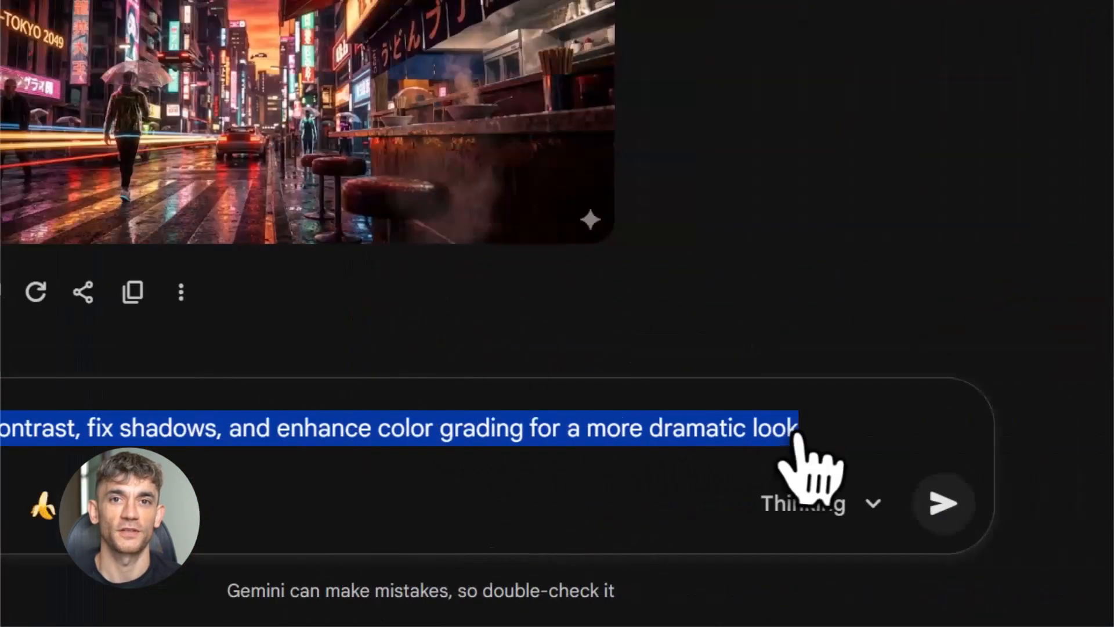
click(942, 503)
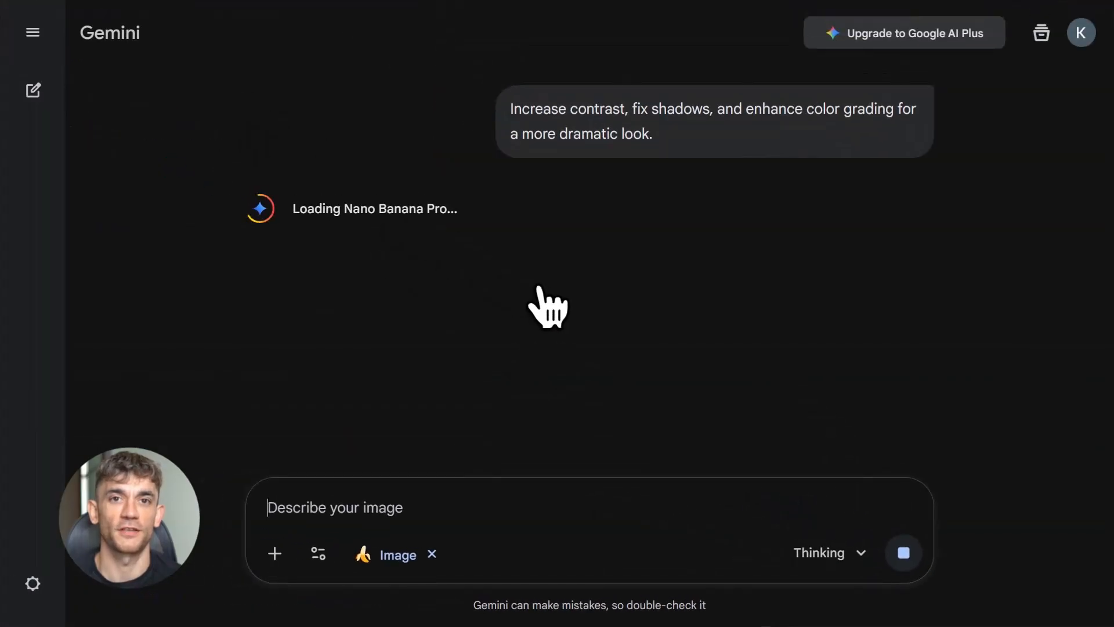